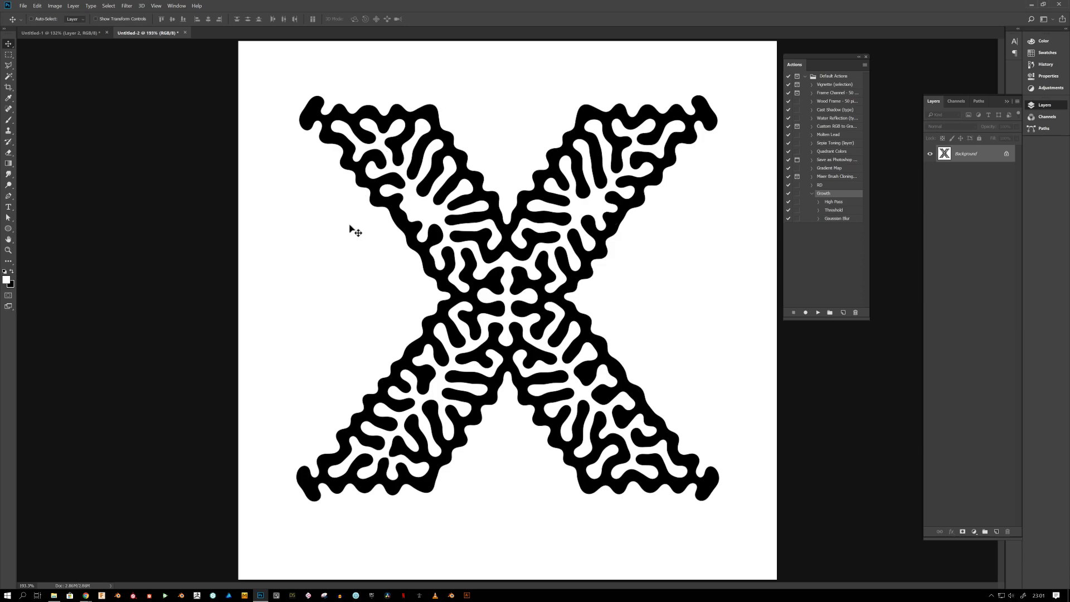
pyautogui.moveTo(680, 258)
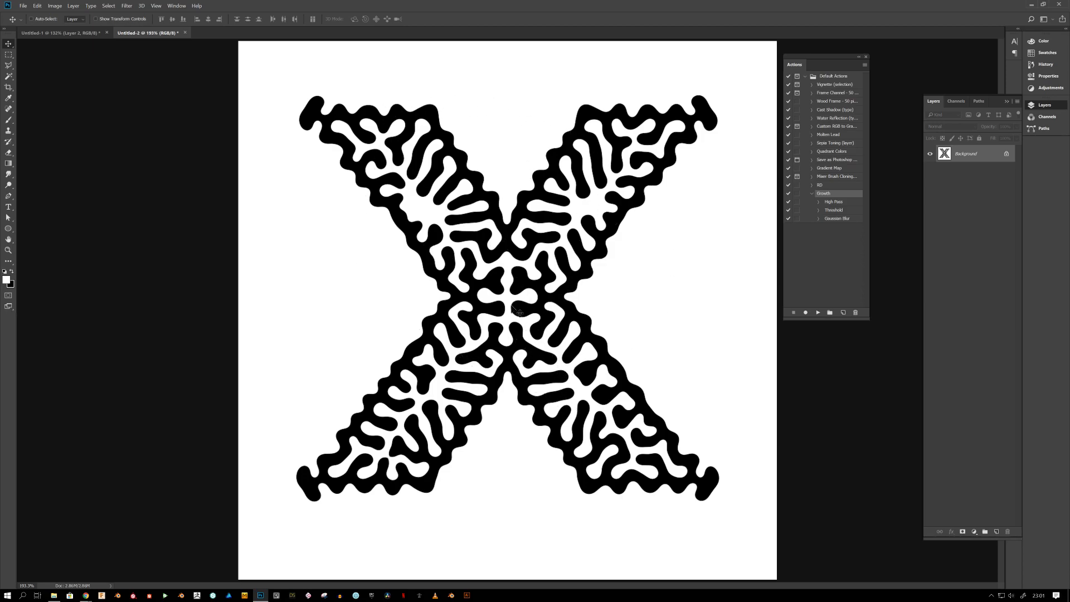
pyautogui.moveTo(513, 261)
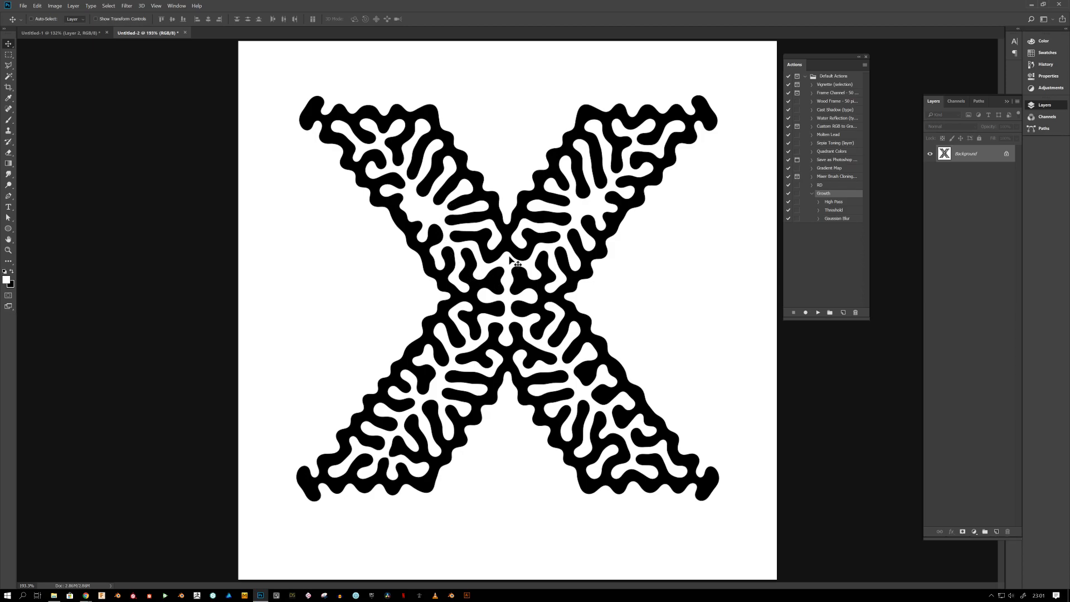
pyautogui.moveTo(709, 147)
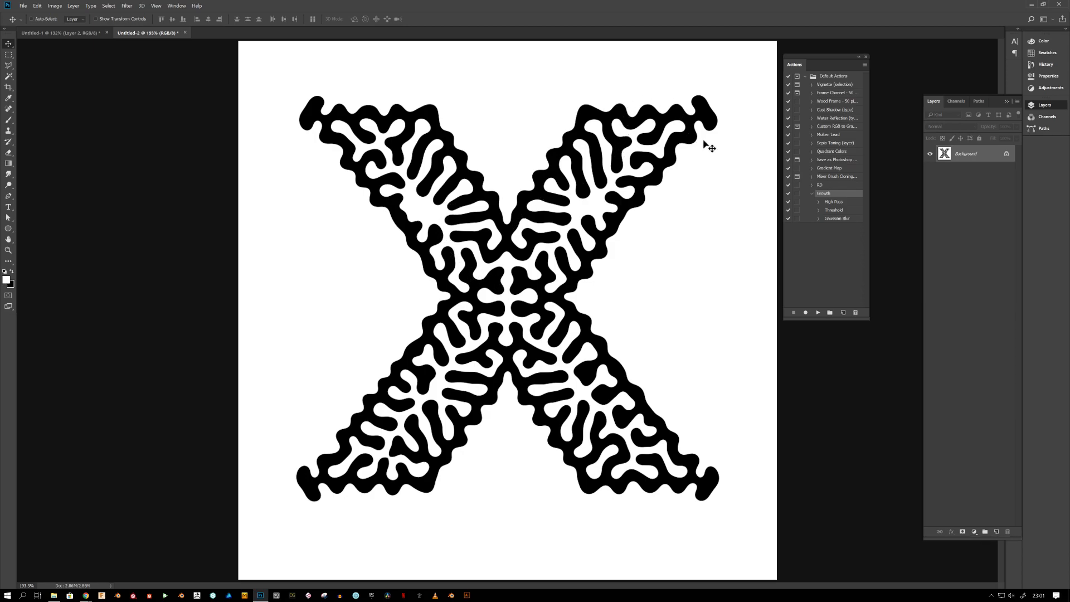
pyautogui.moveTo(629, 343)
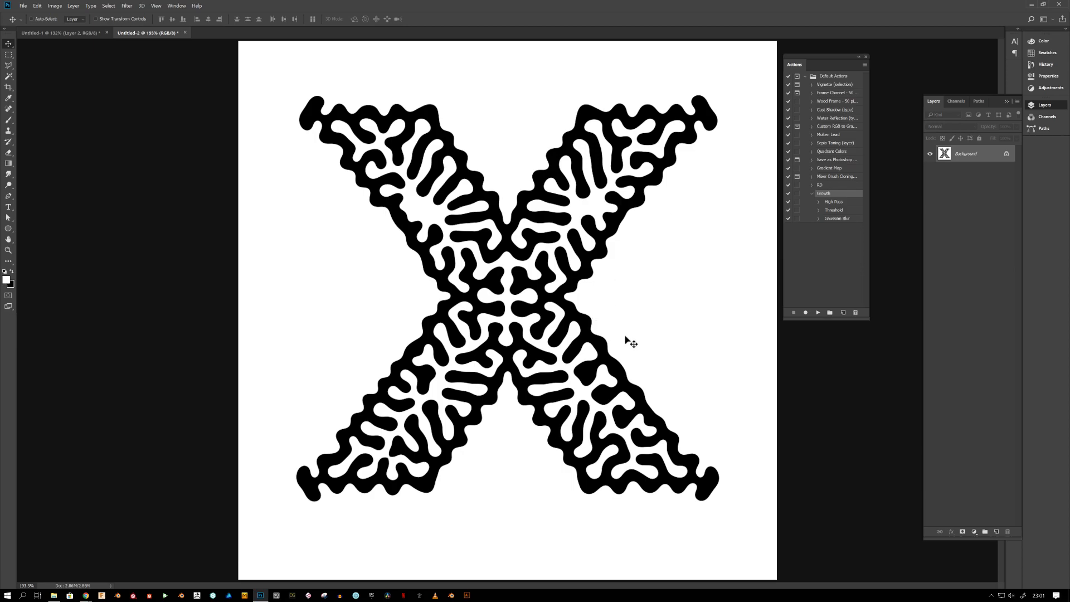
pyautogui.moveTo(504, 380)
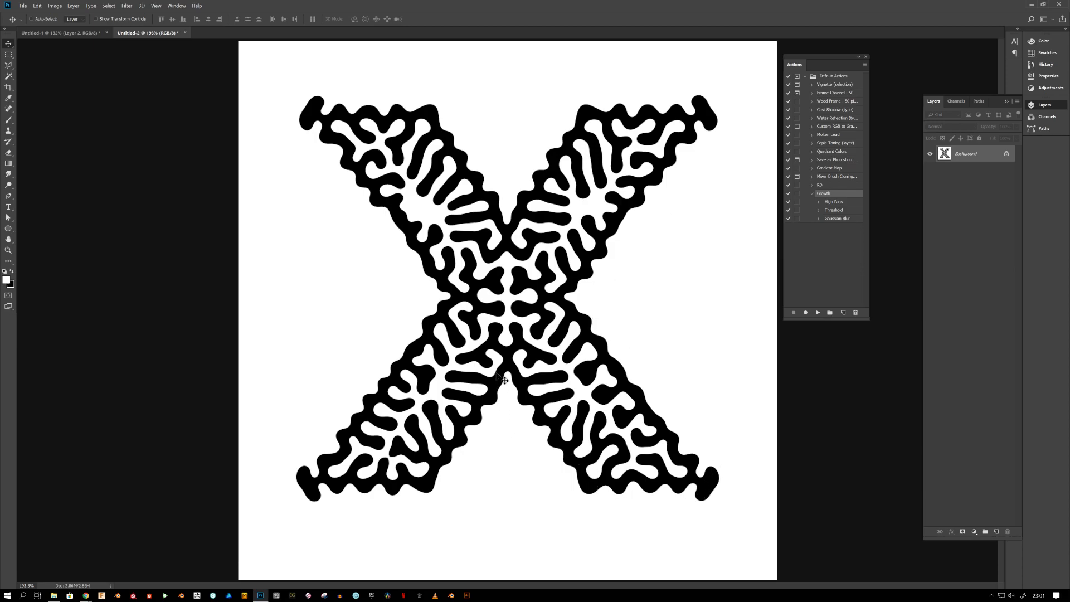
pyautogui.moveTo(263, 454)
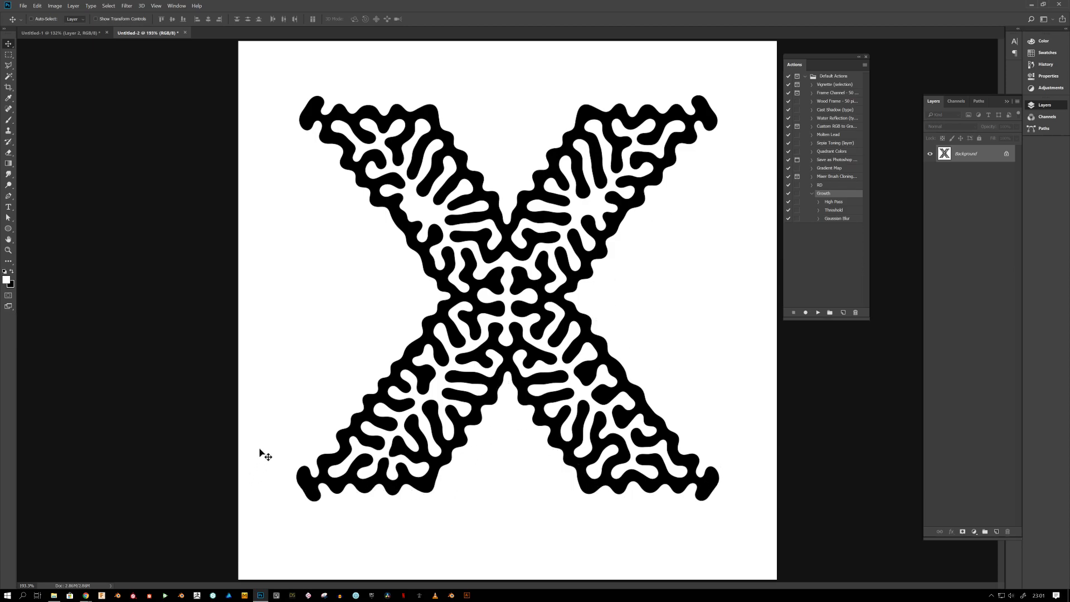
pyautogui.moveTo(331, 414)
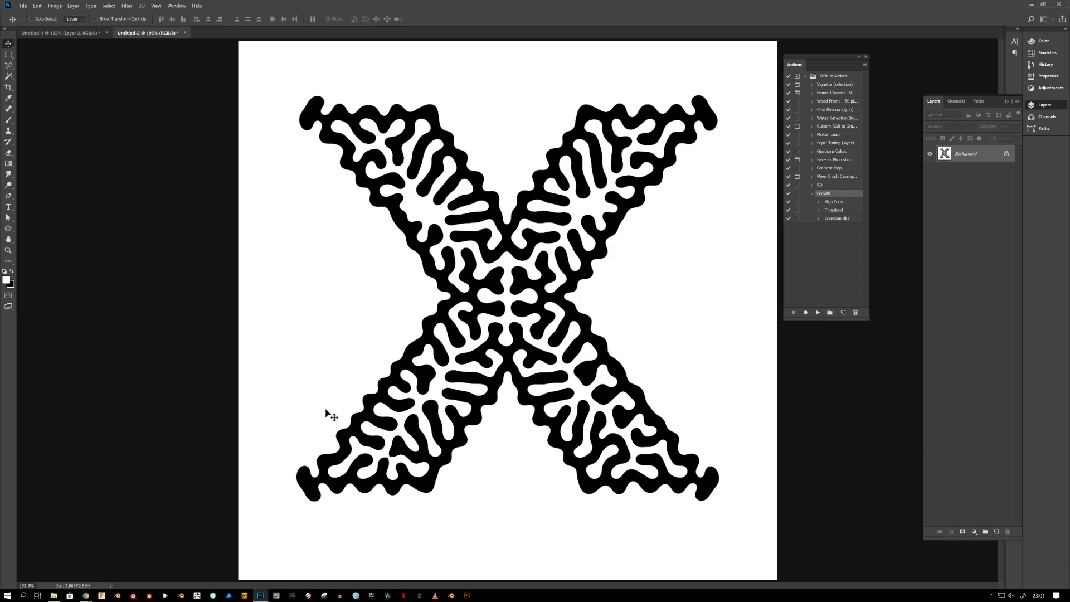
pyautogui.moveTo(326, 407)
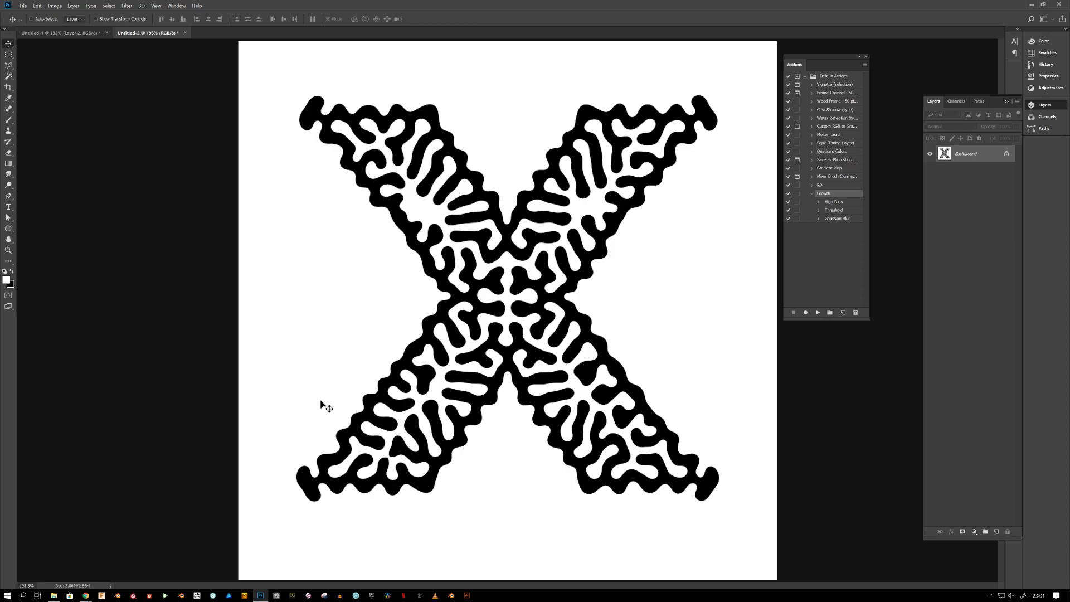
pyautogui.moveTo(443, 355)
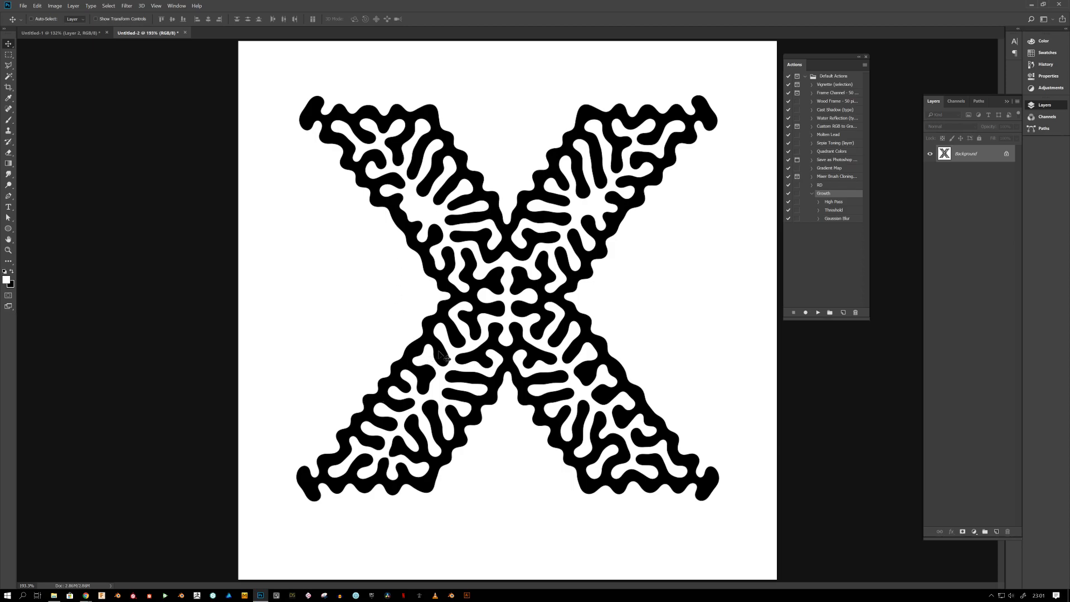
pyautogui.moveTo(498, 180)
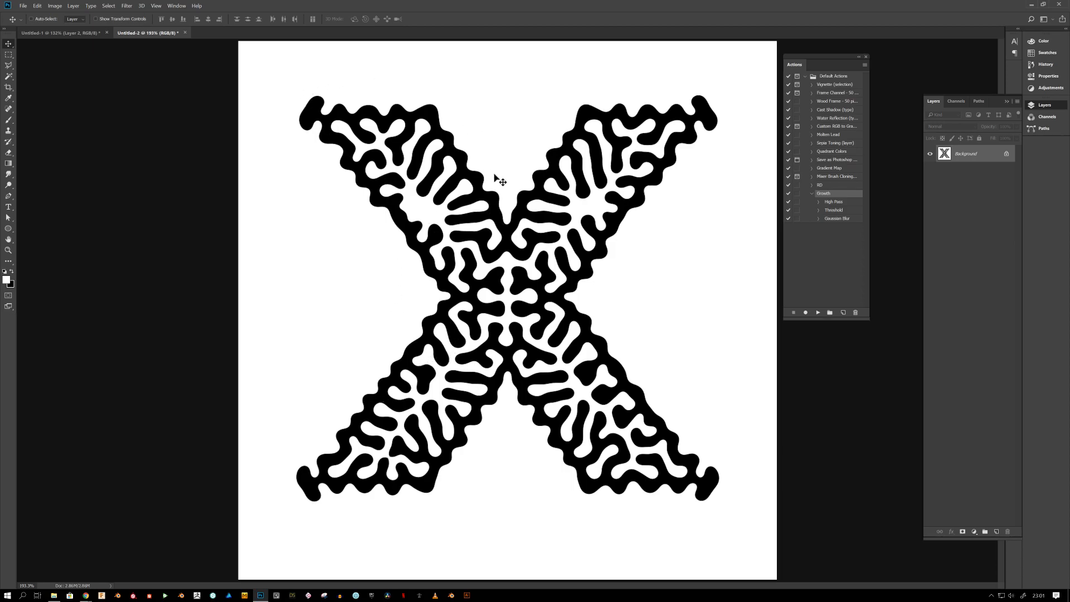
pyautogui.moveTo(635, 77)
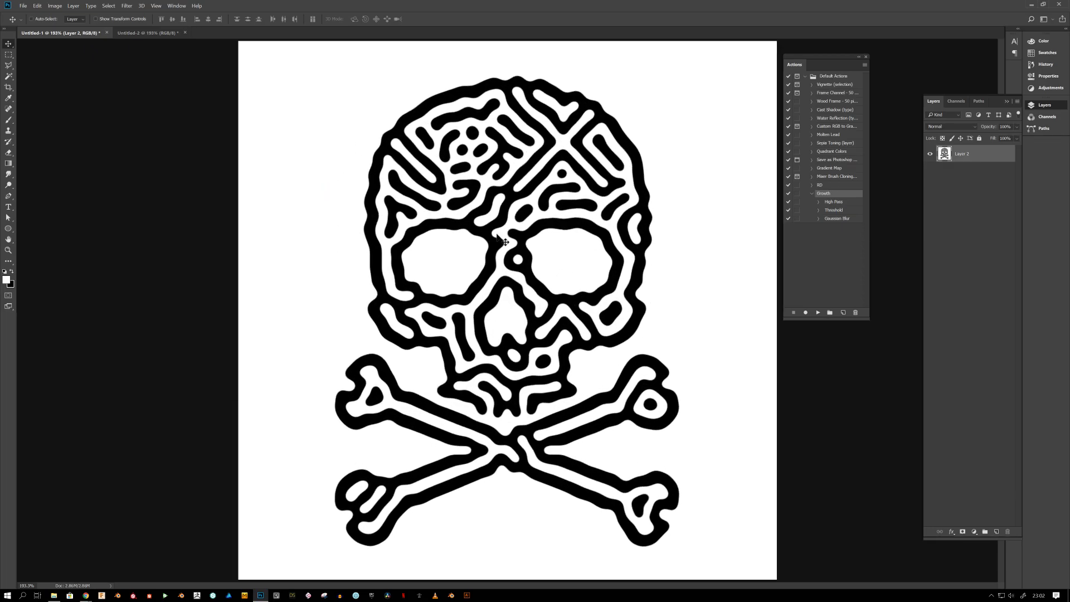
pyautogui.moveTo(586, 204)
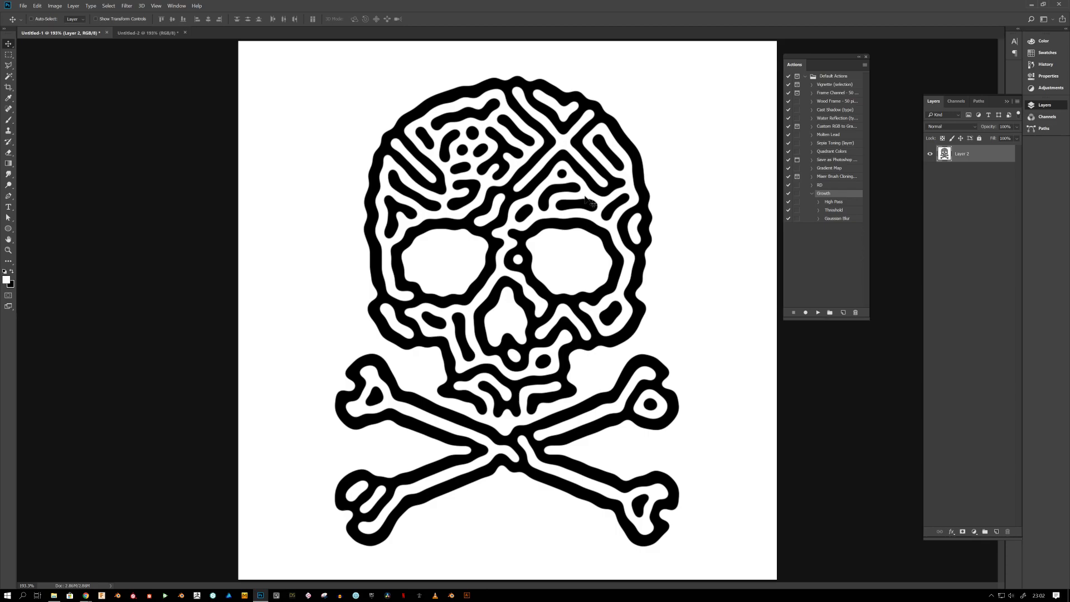
pyautogui.moveTo(148, 42)
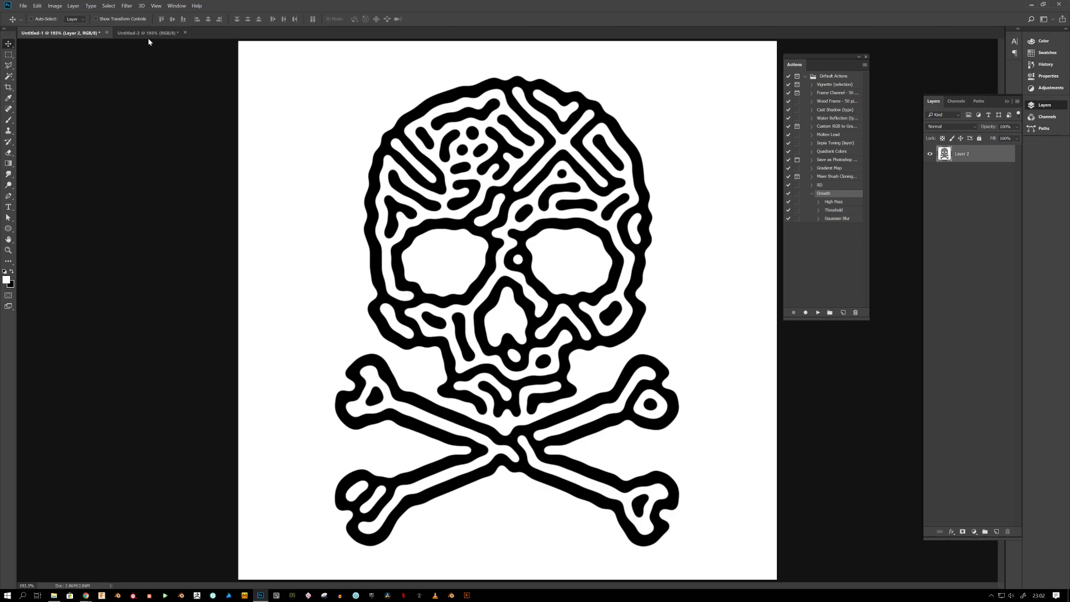
pyautogui.moveTo(146, 33)
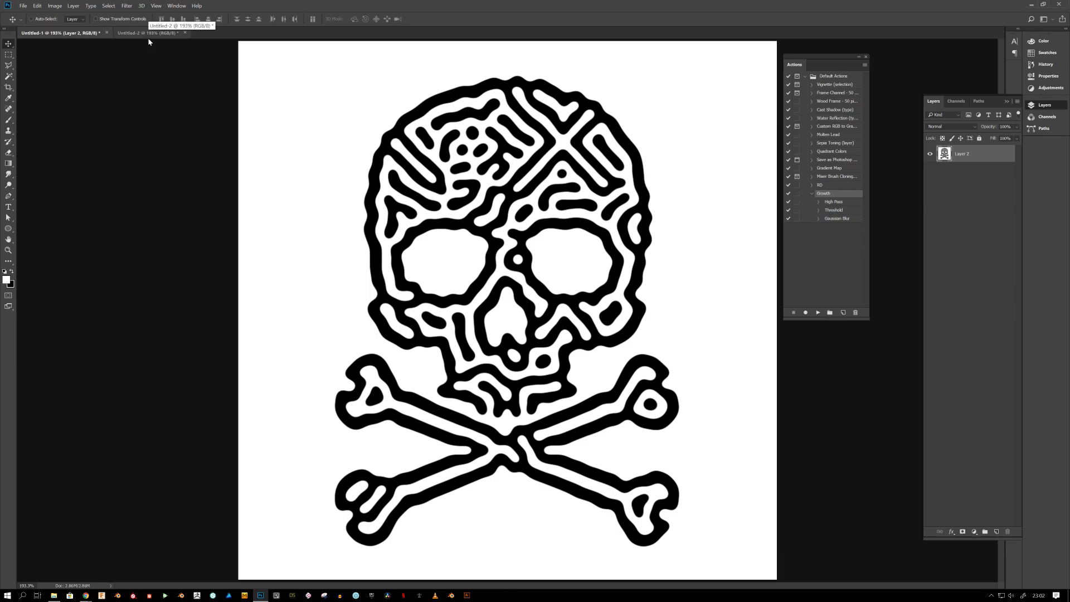
# Create a new 1000 × 1000 px document in RGB Color mode.
pyautogui.click(146, 33)
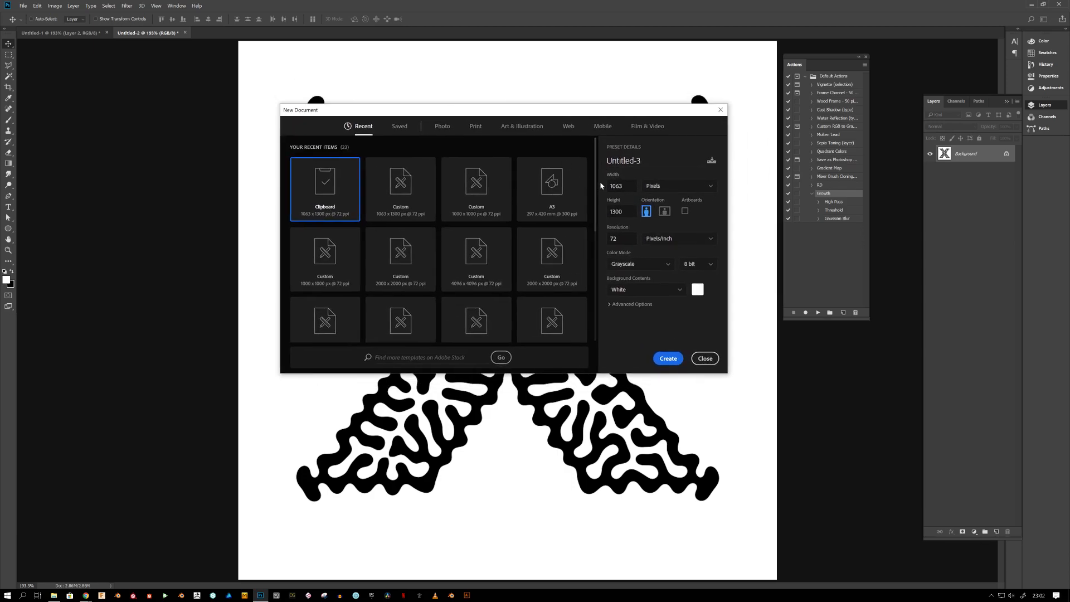
pyautogui.click(620, 185)
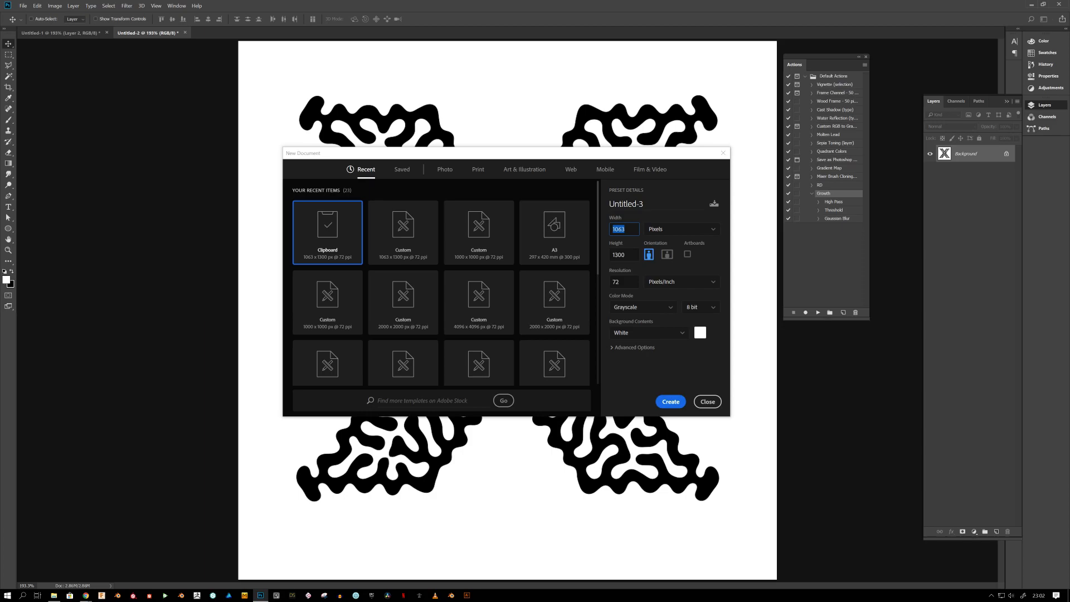
pyautogui.write('1000')
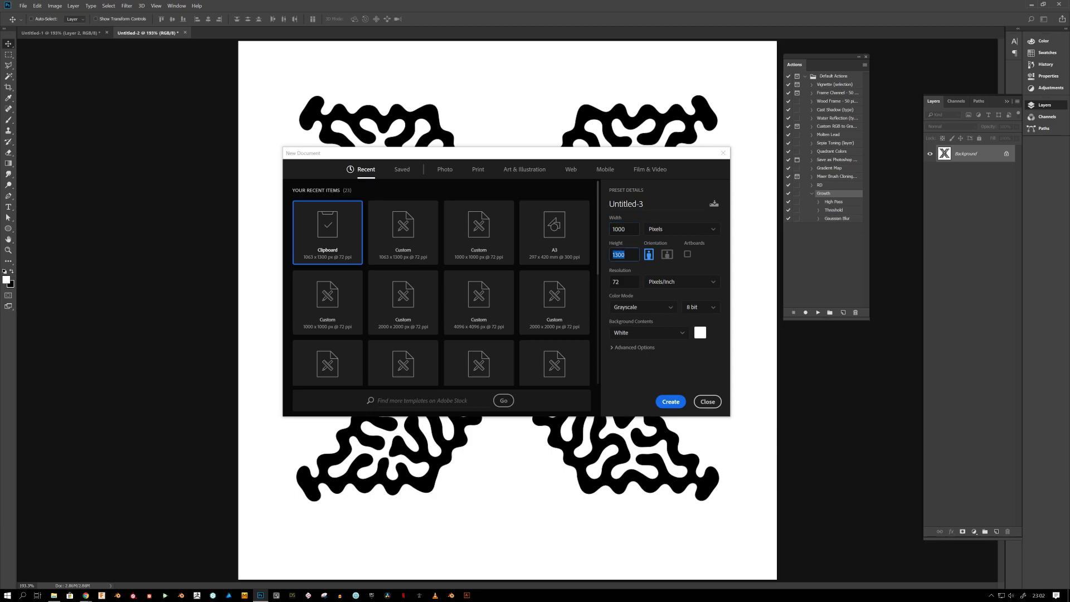
pyautogui.write('100')
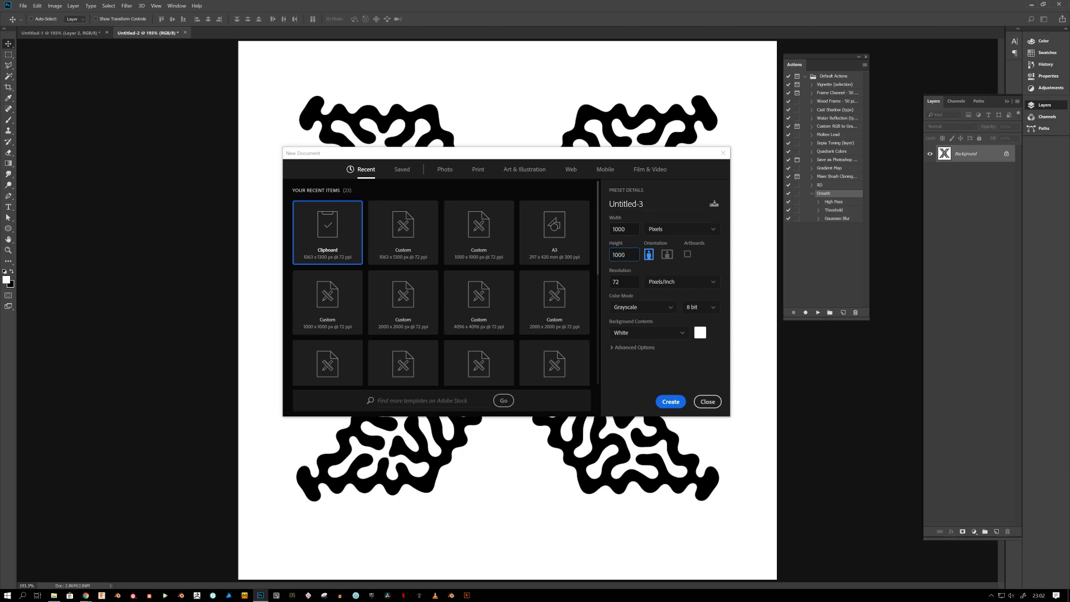
pyautogui.click(622, 254)
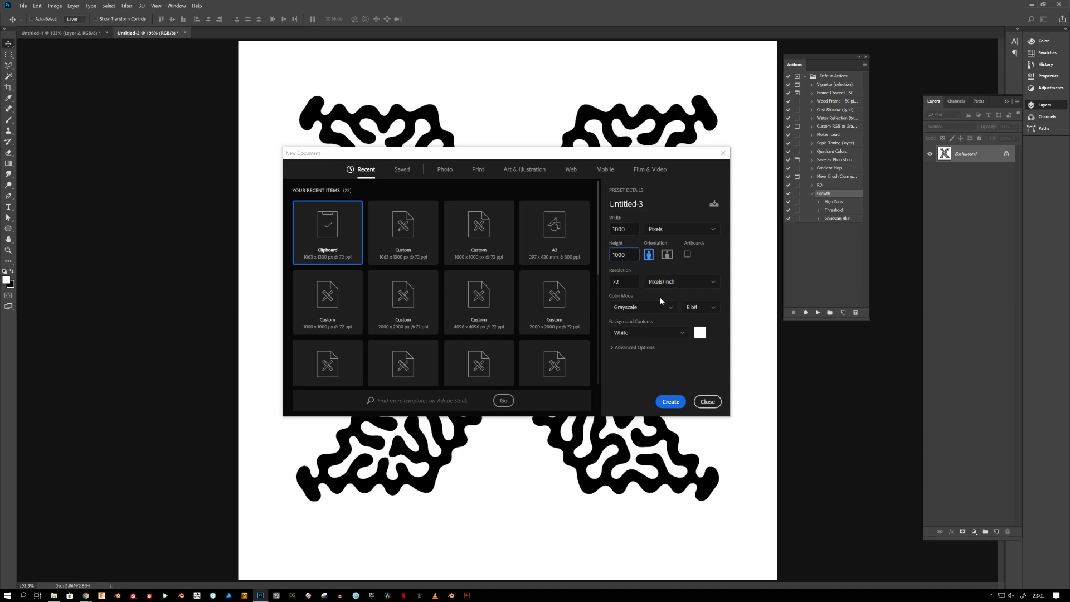
pyautogui.click(641, 306)
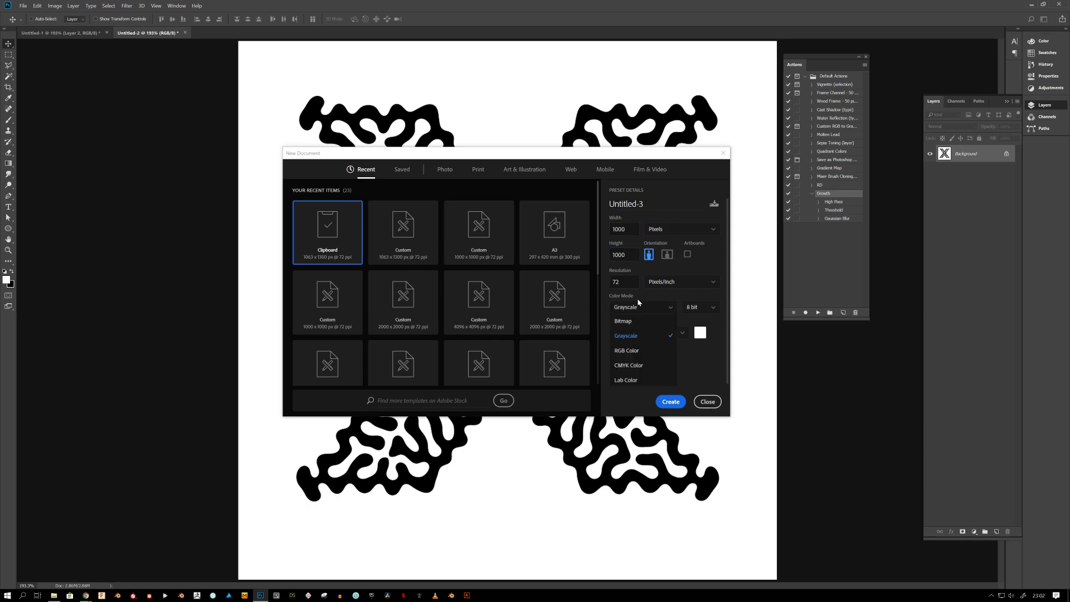
pyautogui.moveTo(640, 354)
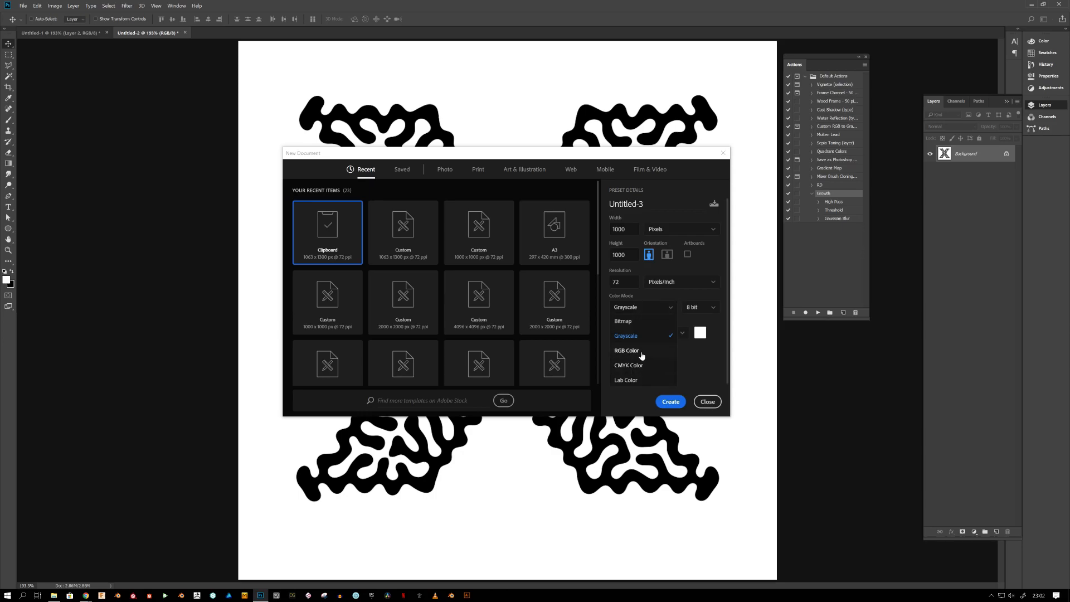
pyautogui.moveTo(632, 353)
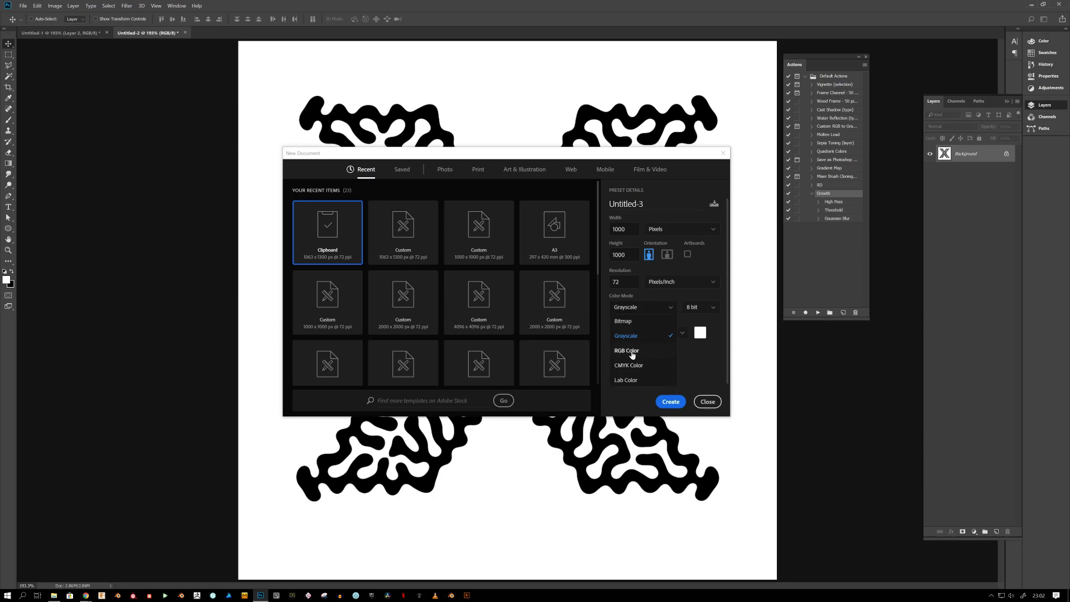
pyautogui.moveTo(631, 355)
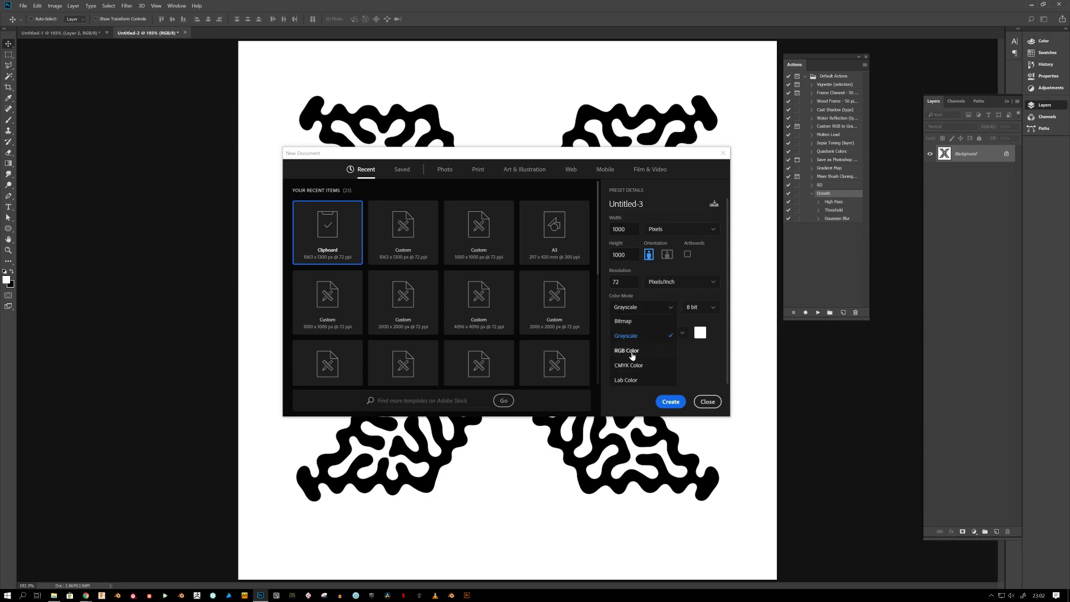
pyautogui.moveTo(633, 355)
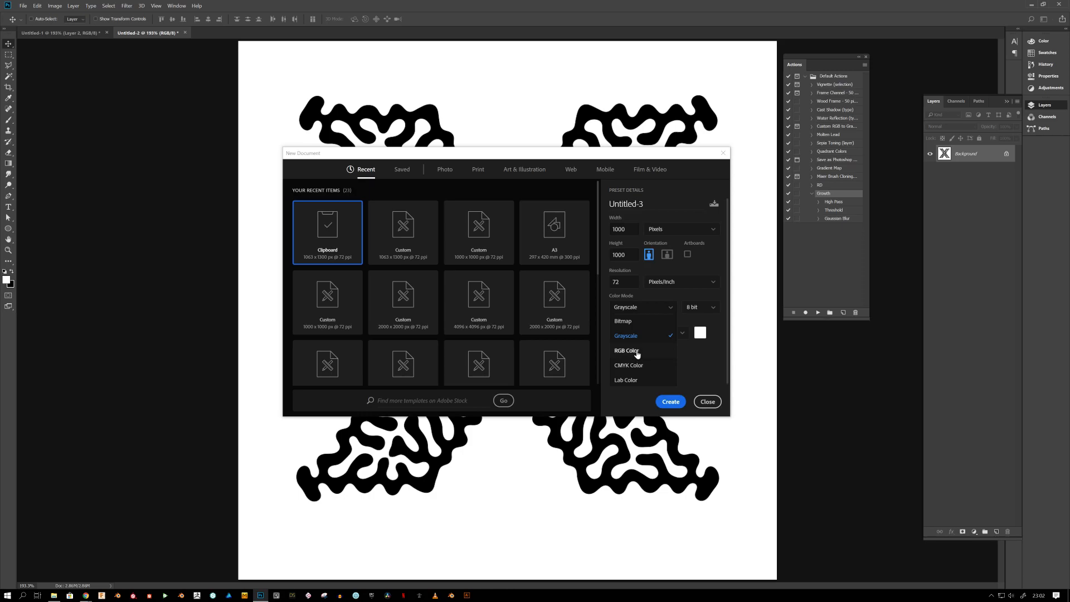
pyautogui.click(625, 349)
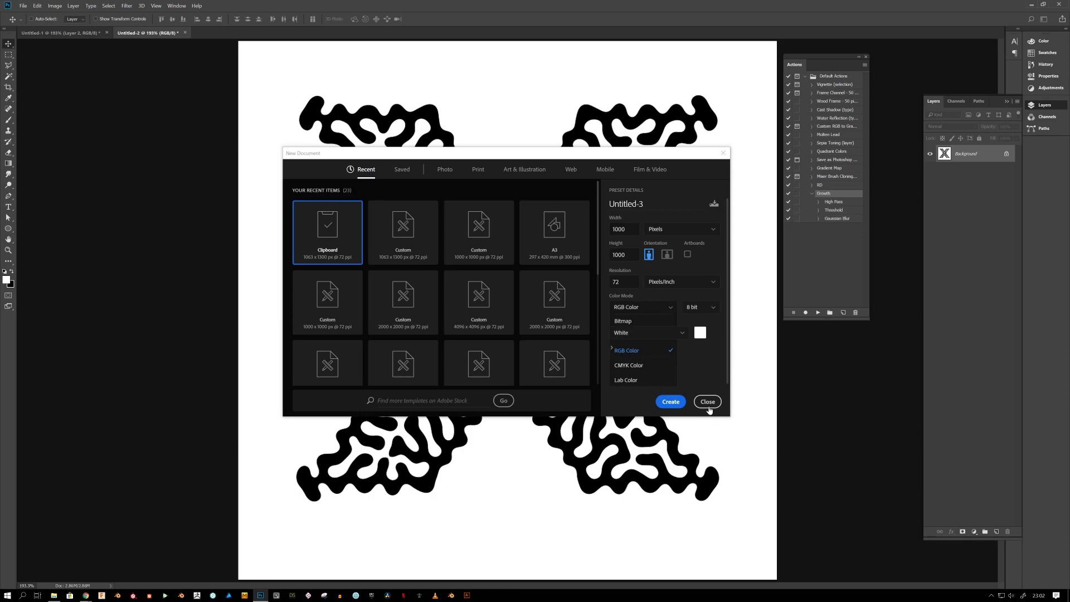
pyautogui.click(669, 401)
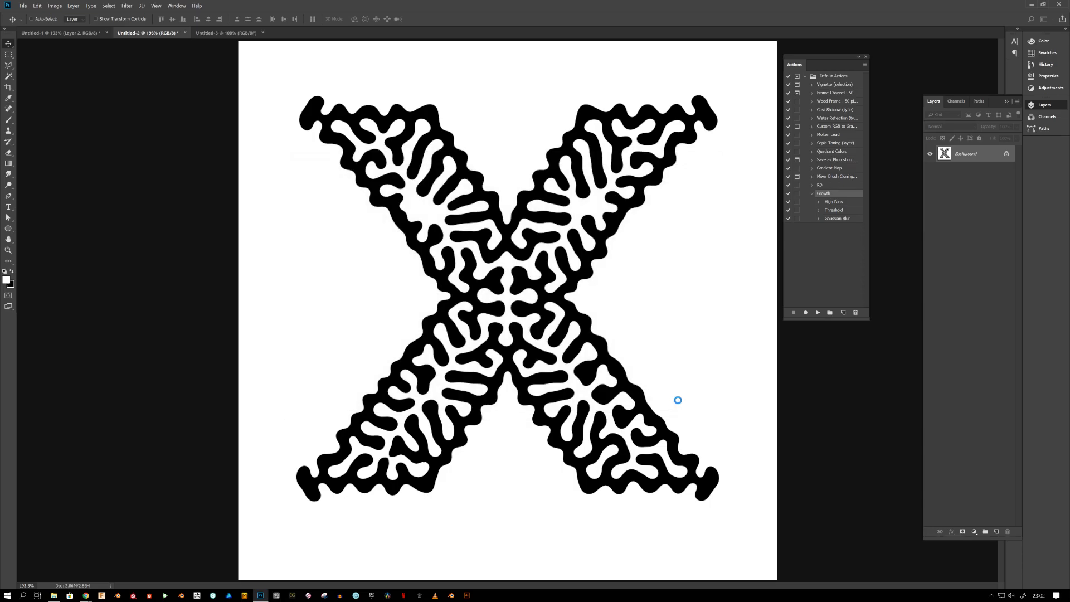
# Collapse the Growth action's steps and brush black round dots onto the white canvas.
pyautogui.click(225, 33)
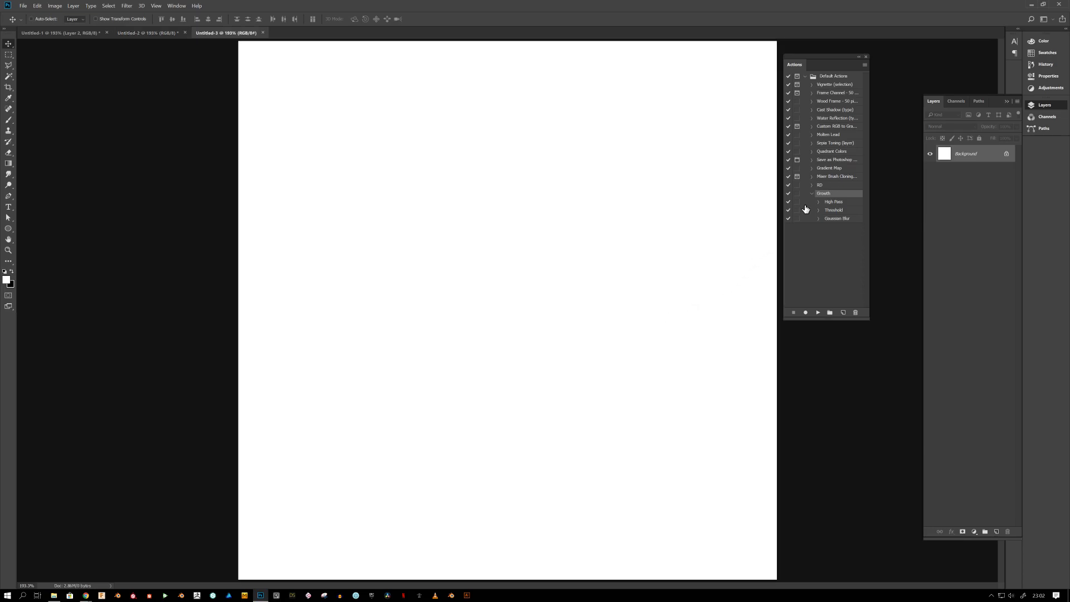
pyautogui.click(811, 193)
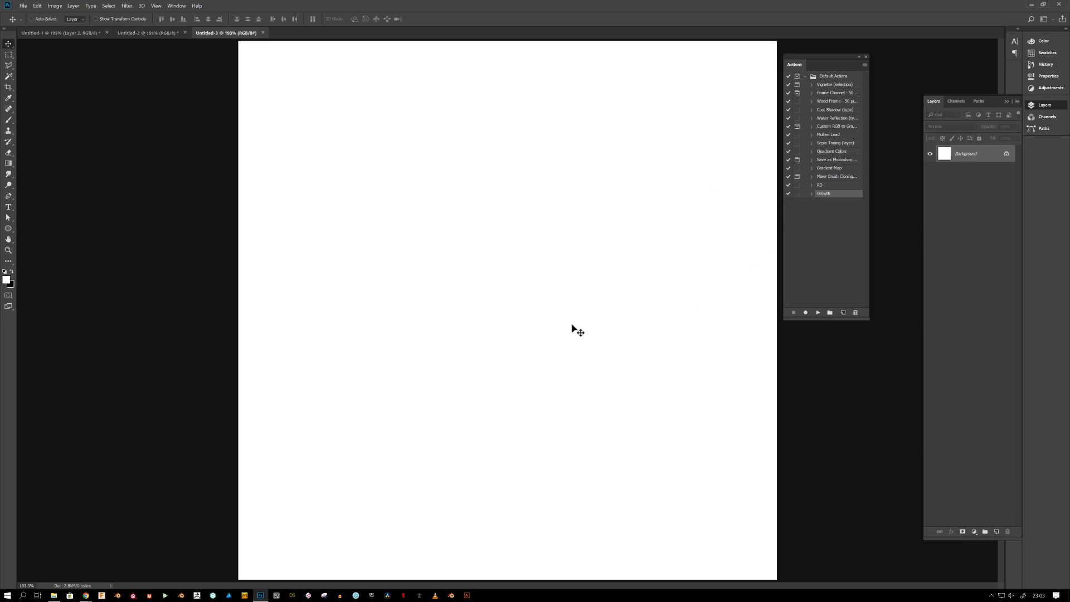
pyautogui.moveTo(569, 304)
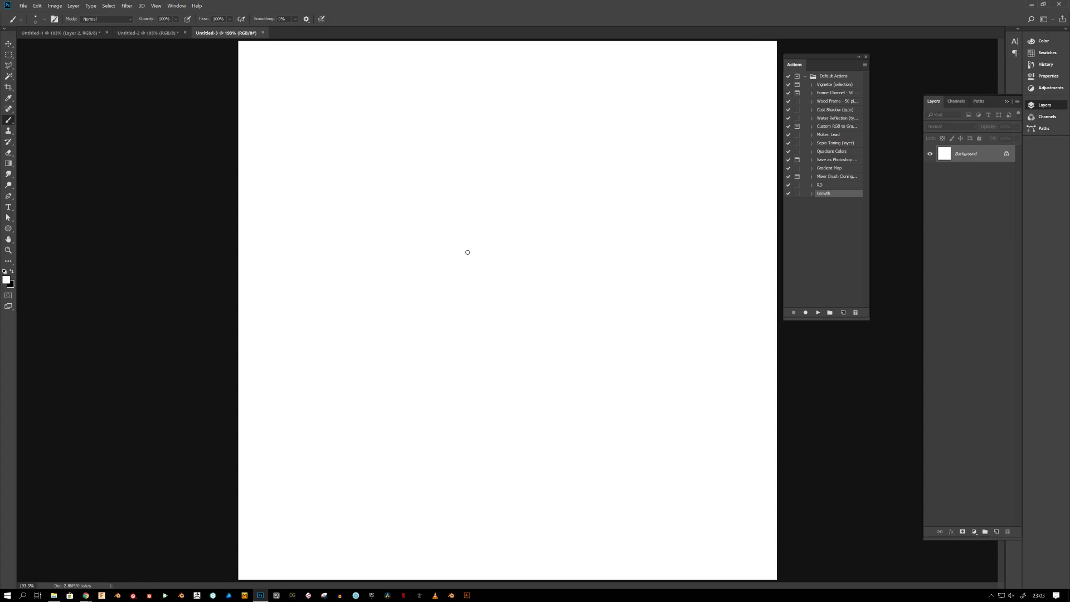
pyautogui.click(467, 252)
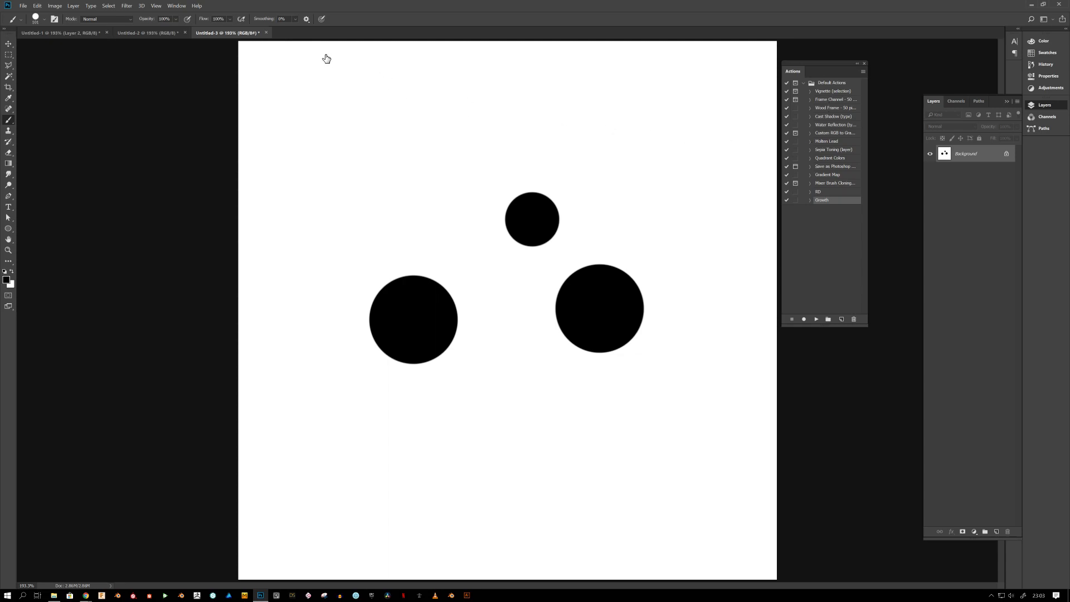
# From the Actions panel, add a new action named GROWTH and begin recording.
pyautogui.click(176, 6)
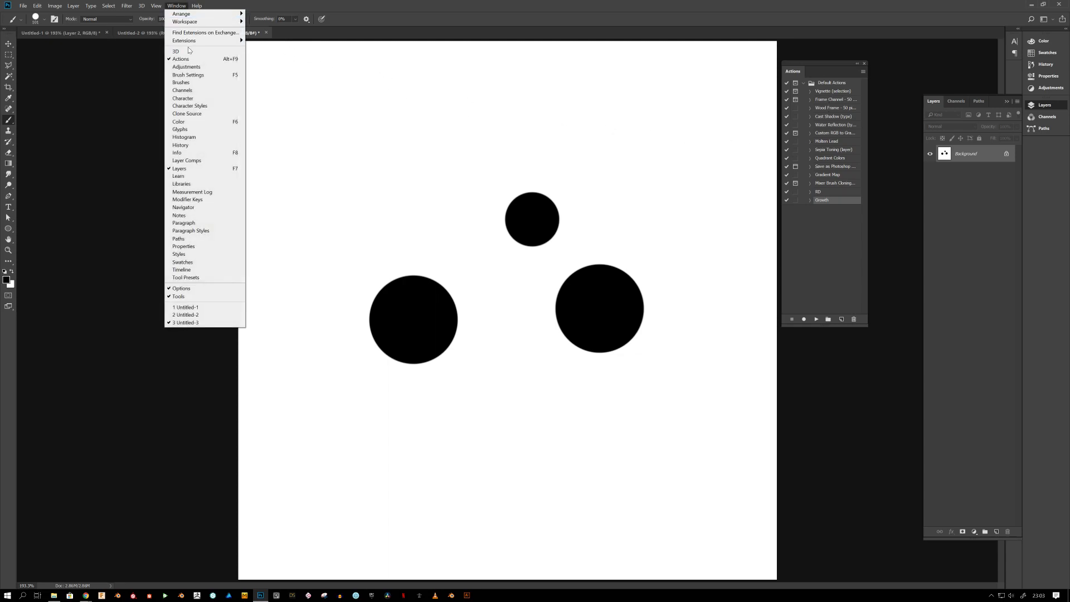
pyautogui.moveTo(175, 51)
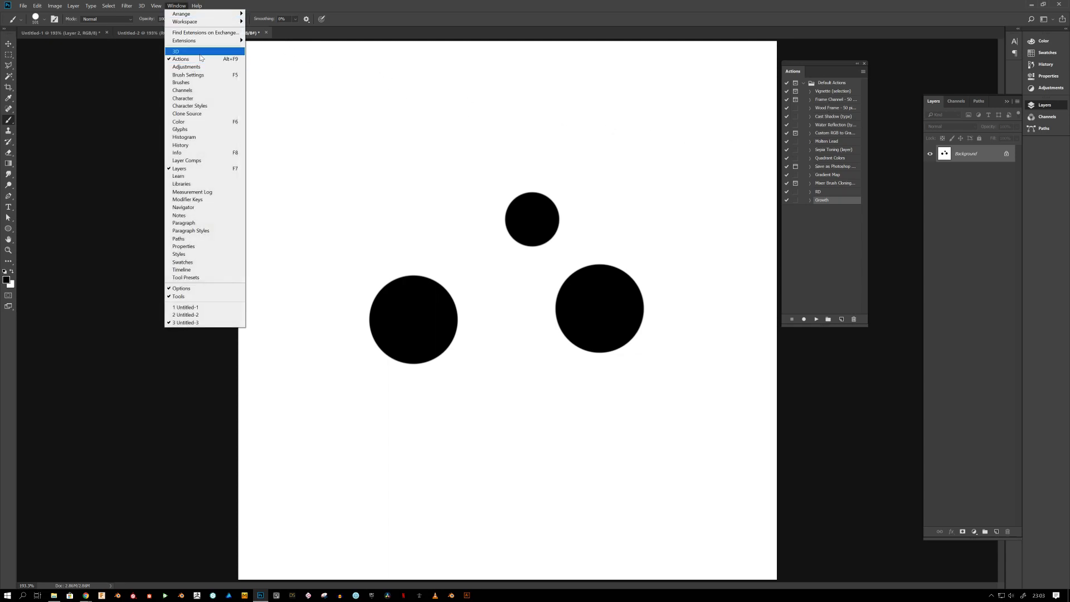
pyautogui.moveTo(191, 59)
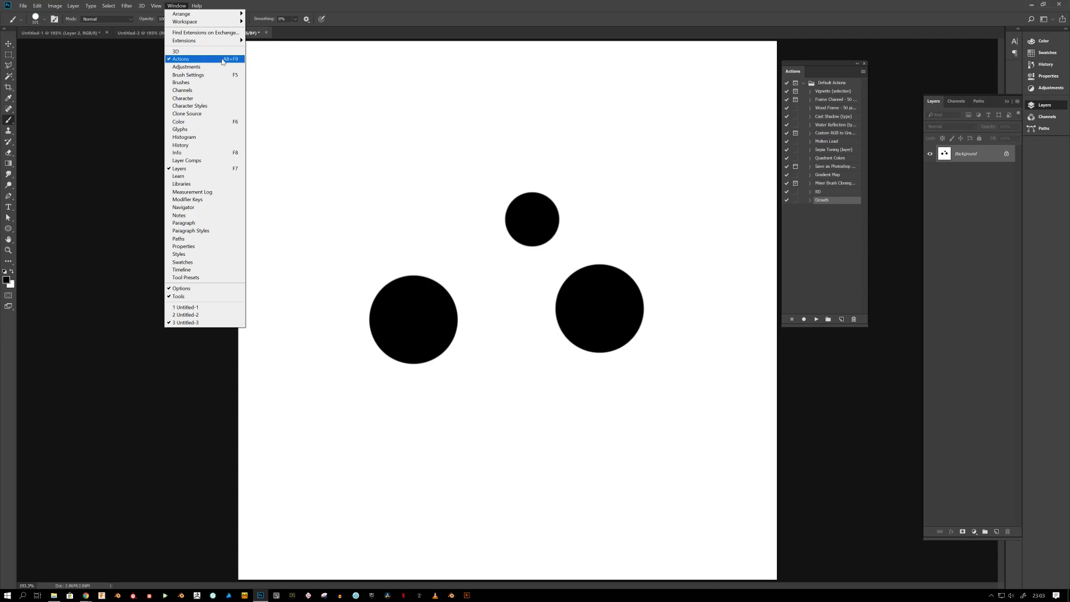
pyautogui.click(180, 58)
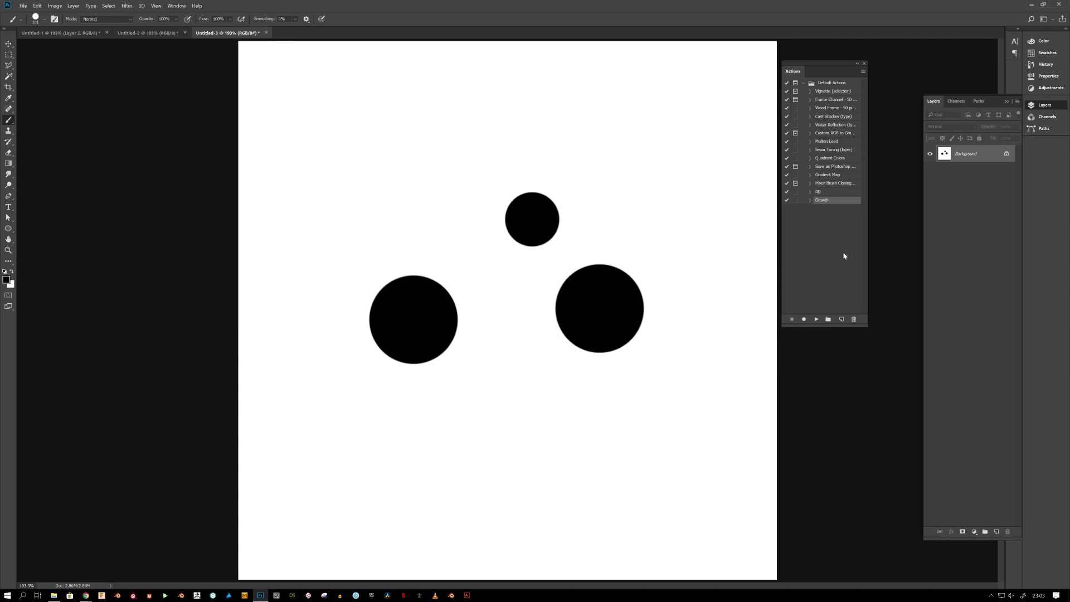
pyautogui.click(840, 319)
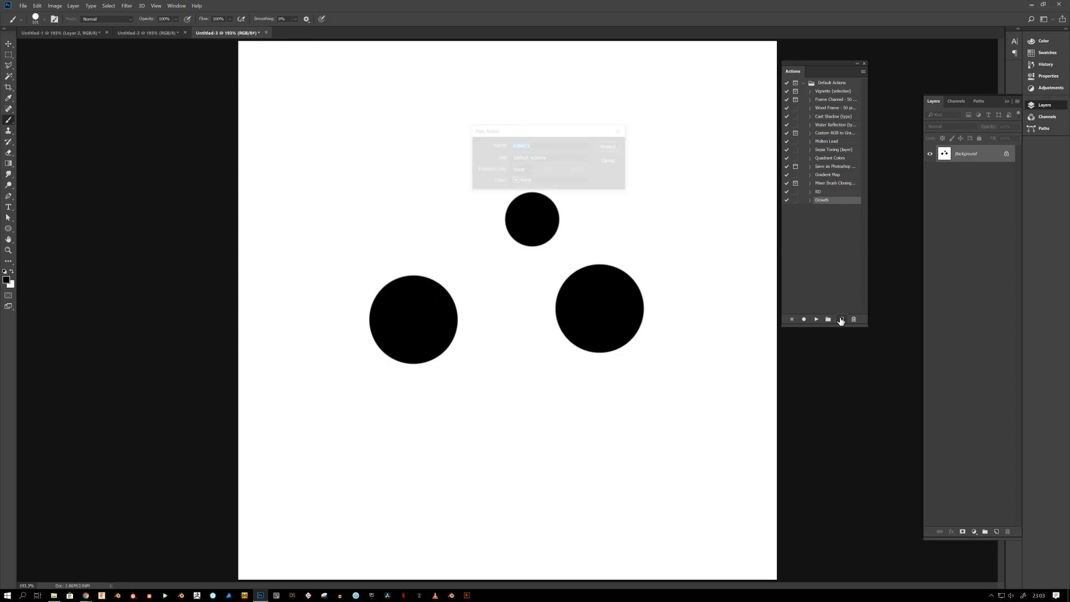
pyautogui.click(840, 319)
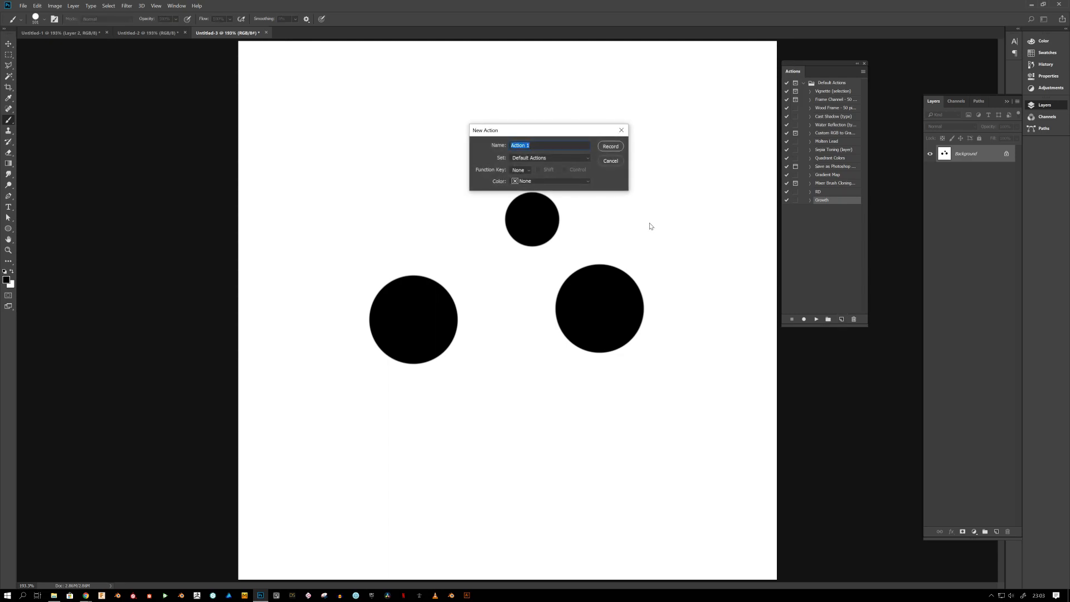
pyautogui.write('G')
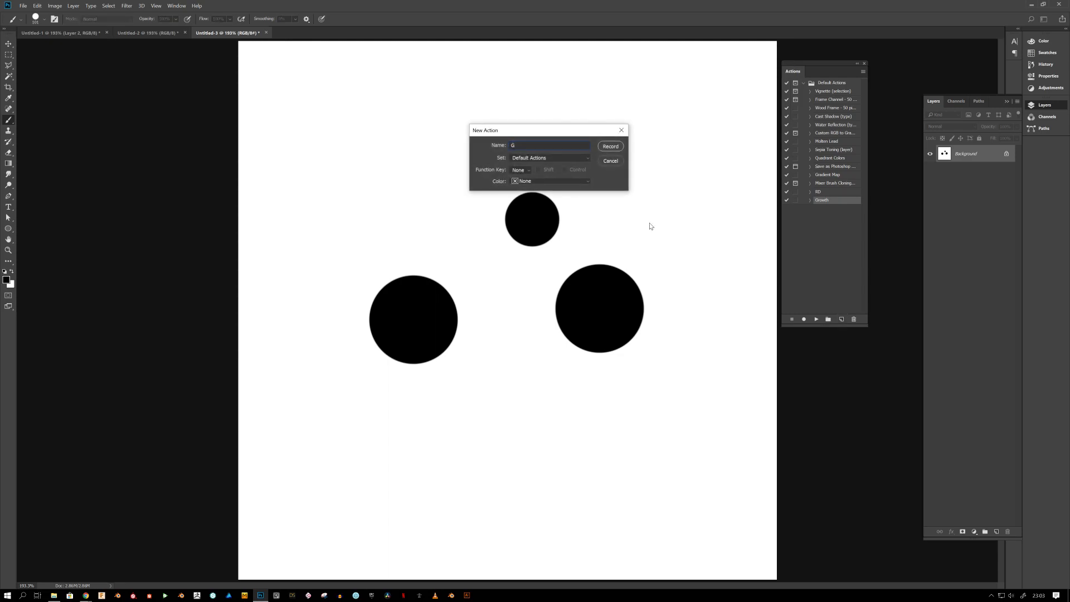
pyautogui.write('ROWT')
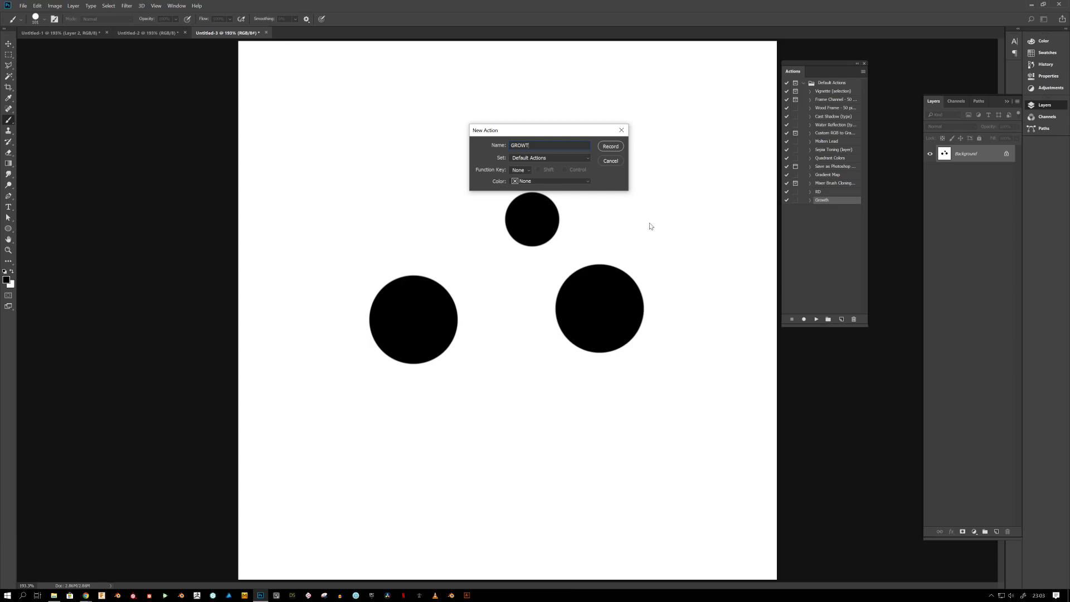
pyautogui.click(608, 145)
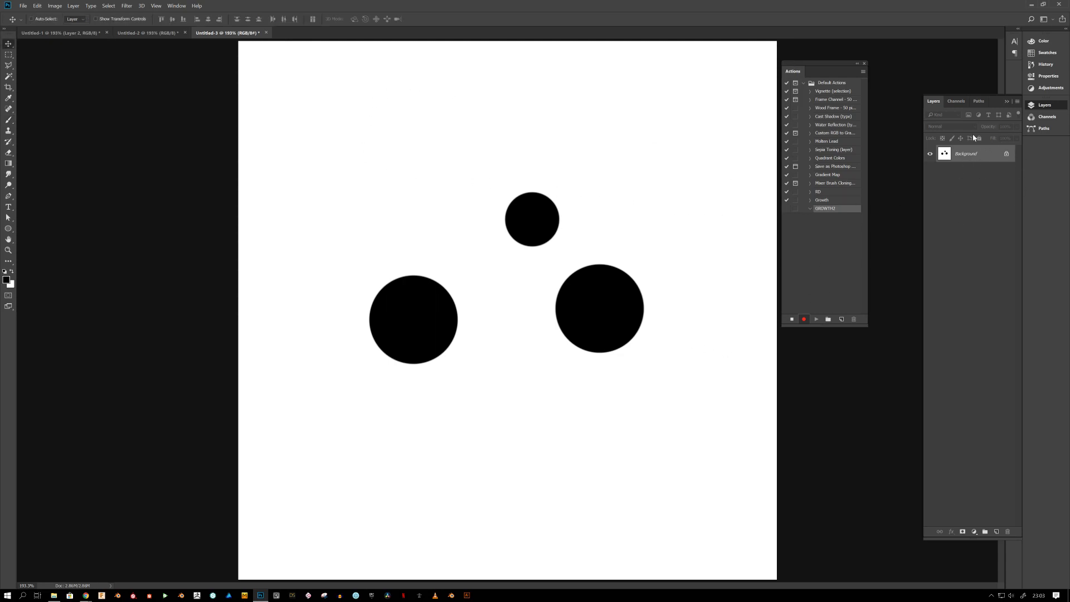
pyautogui.moveTo(986, 158)
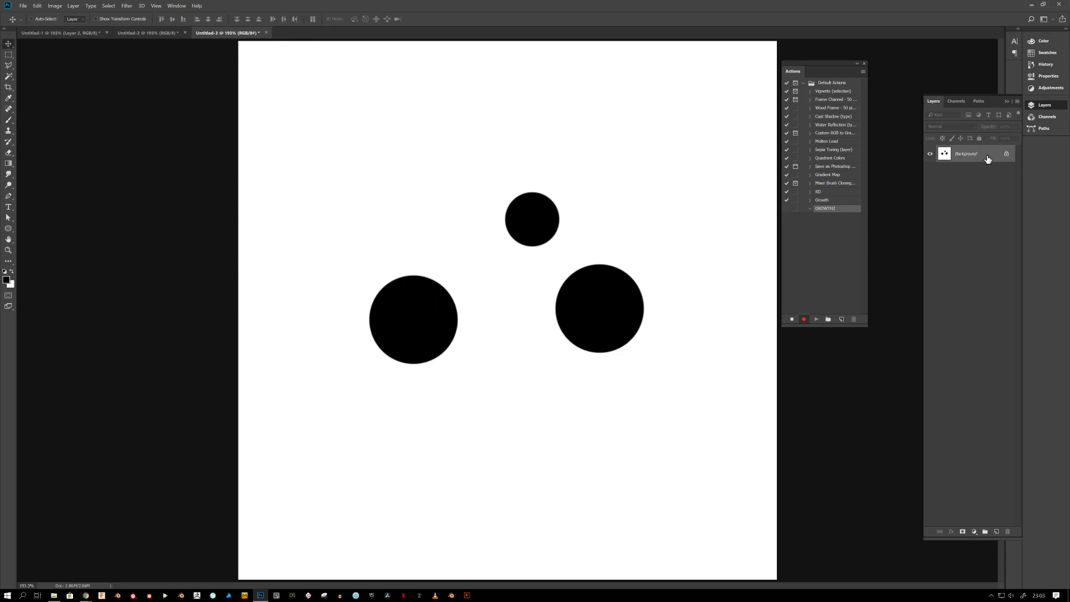
pyautogui.moveTo(962, 166)
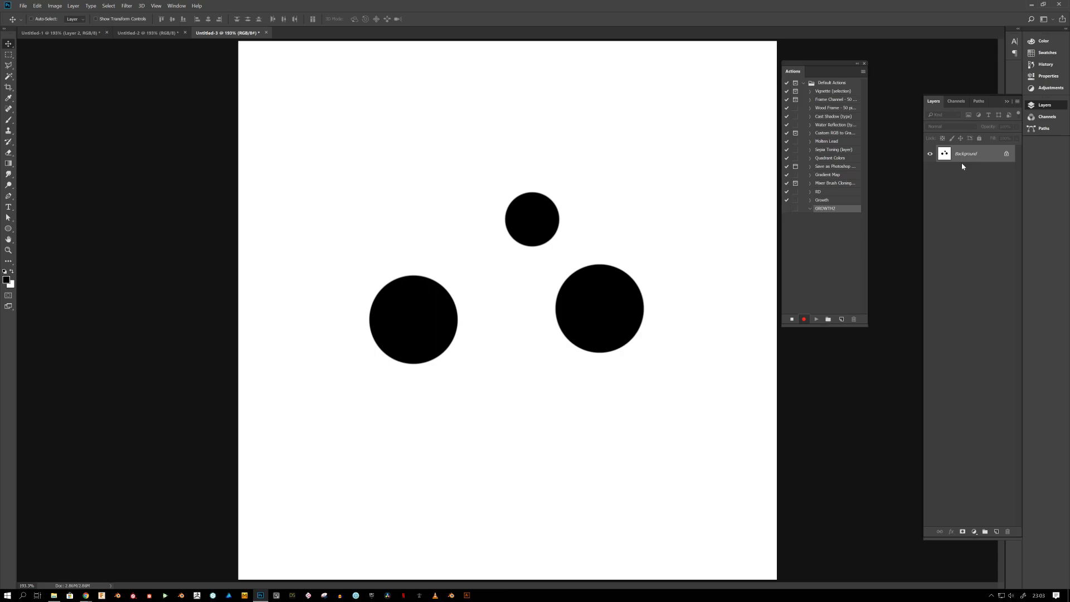
# Apply a High Pass filter with a radius of about 12.5 pixels.
pyautogui.click(126, 6)
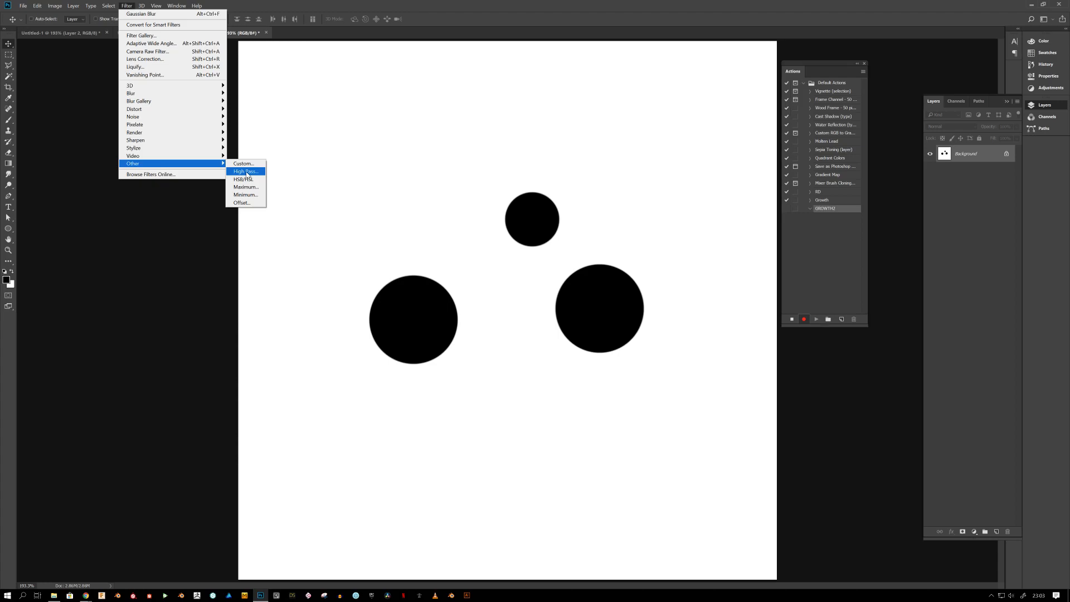
pyautogui.click(244, 171)
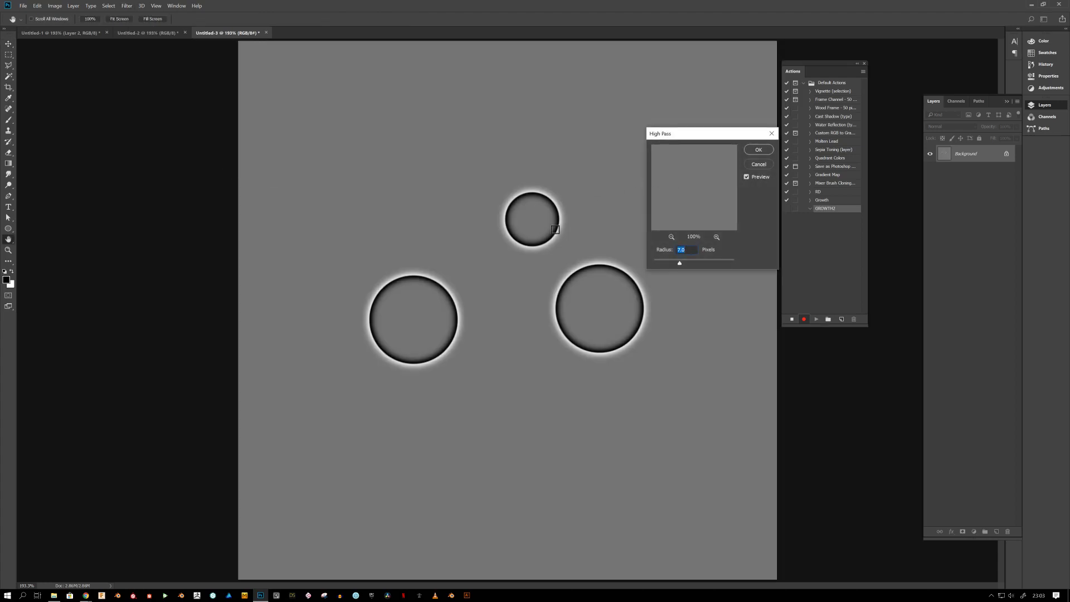
pyautogui.moveTo(638, 254)
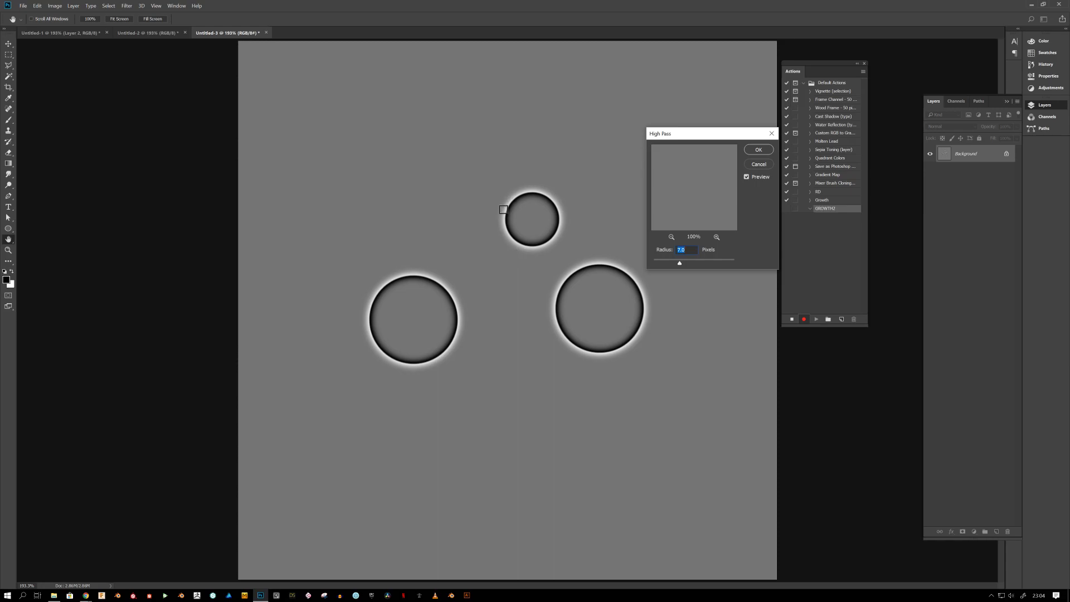
pyautogui.moveTo(499, 216)
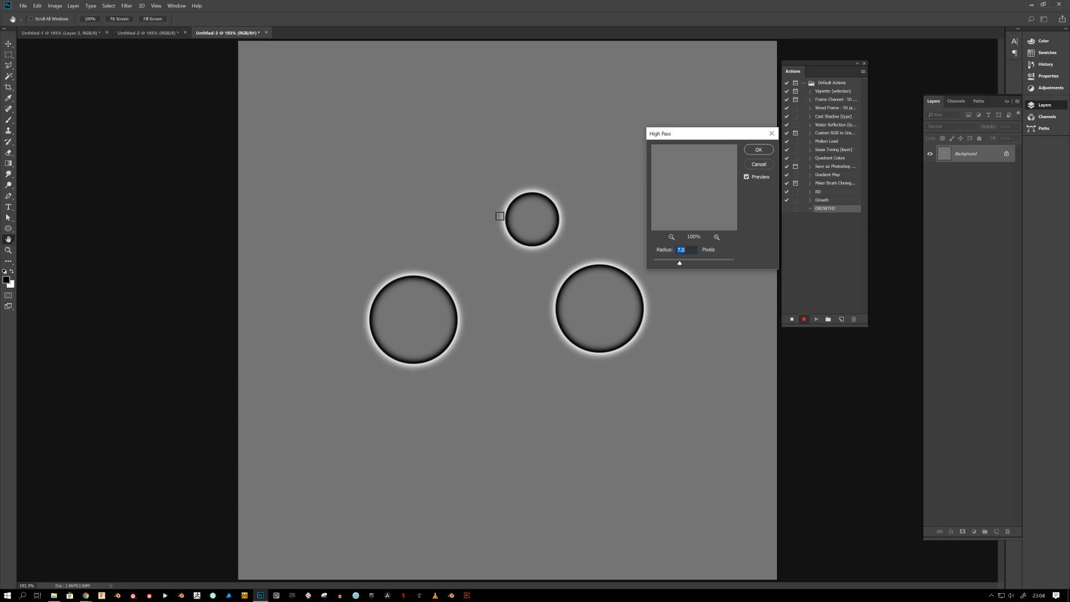
pyautogui.moveTo(502, 229)
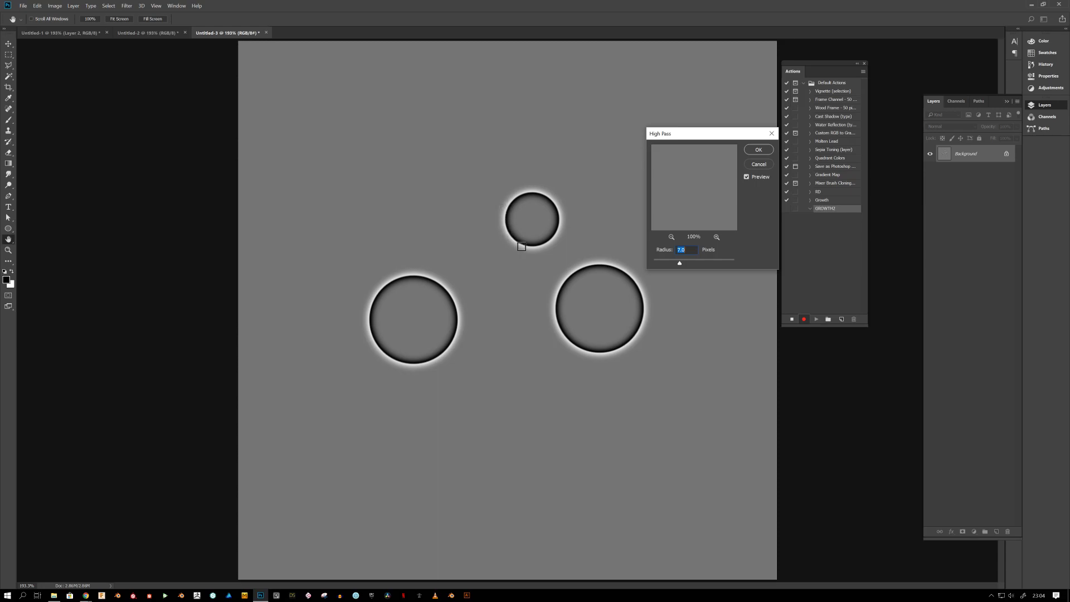
pyautogui.moveTo(505, 227)
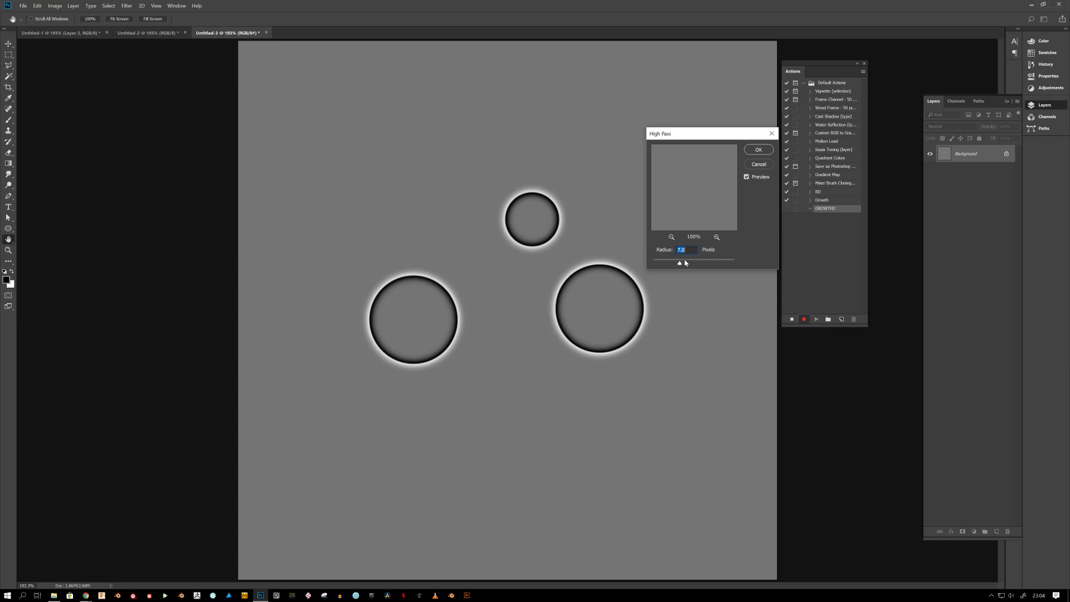
pyautogui.moveTo(687, 265)
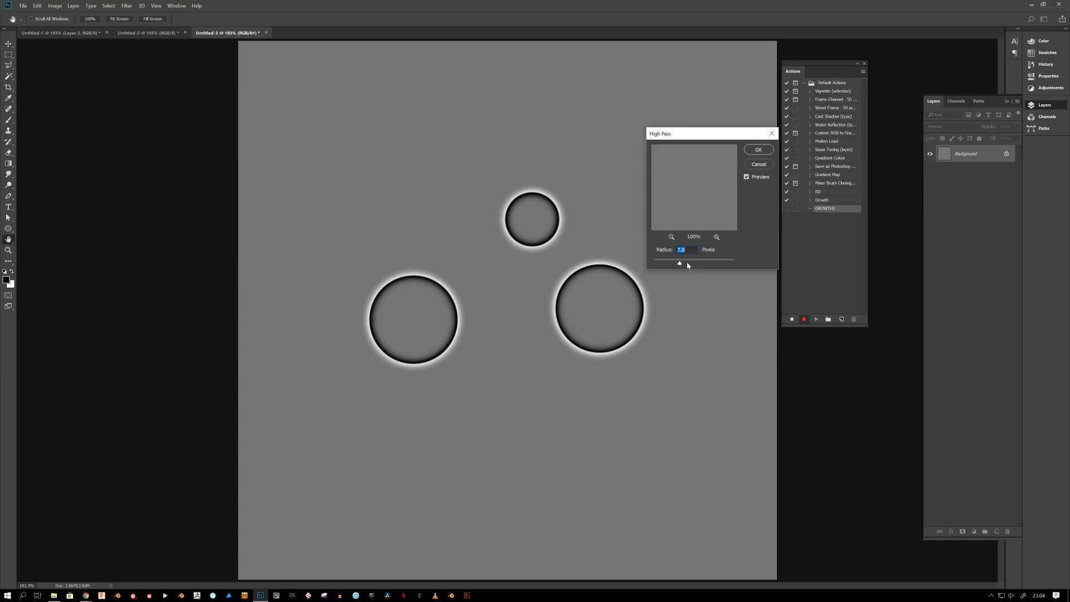
pyautogui.moveTo(685, 265)
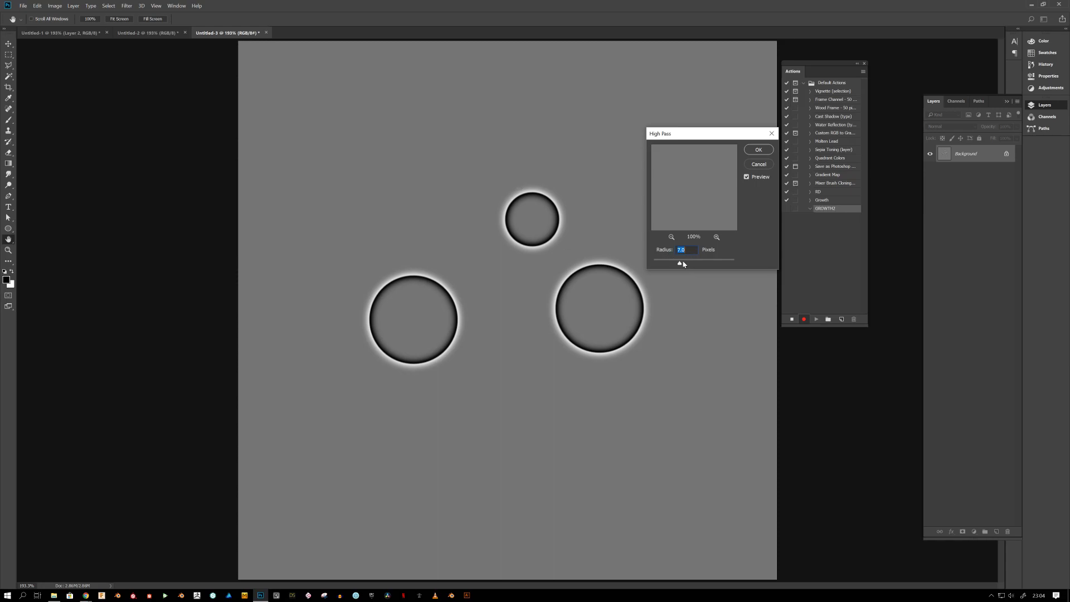
pyautogui.moveTo(678, 264); pyautogui.dragTo(682, 264)
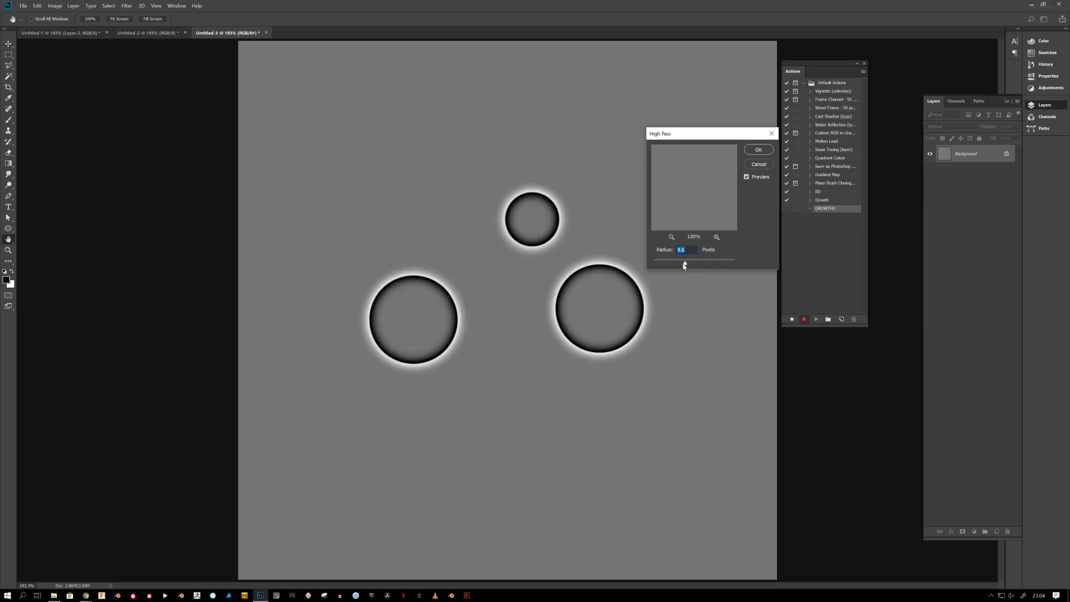
pyautogui.moveTo(683, 258); pyautogui.dragTo(687, 258)
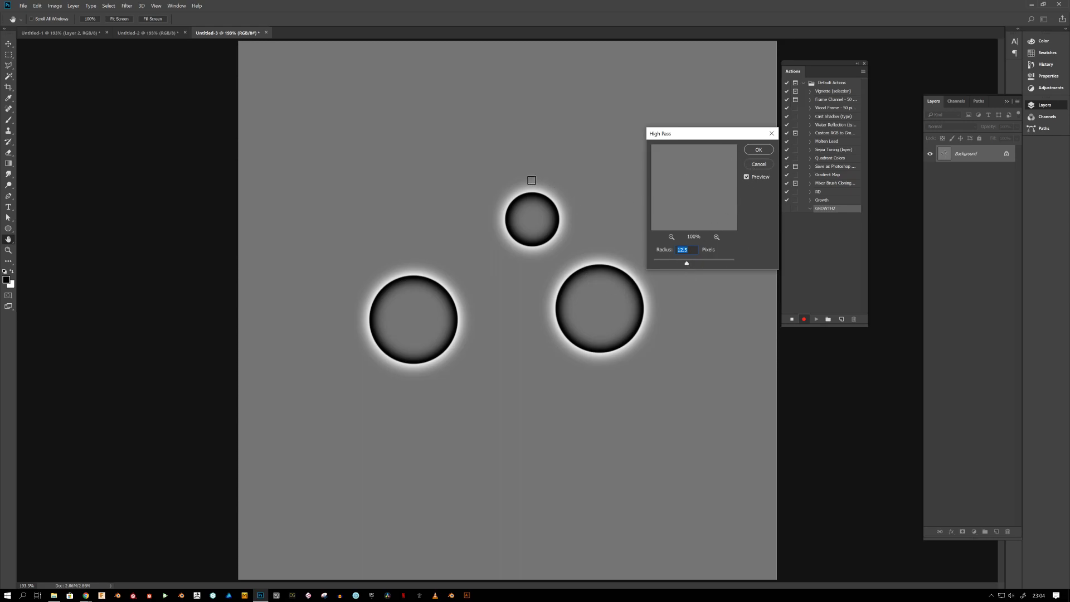
pyautogui.moveTo(536, 227)
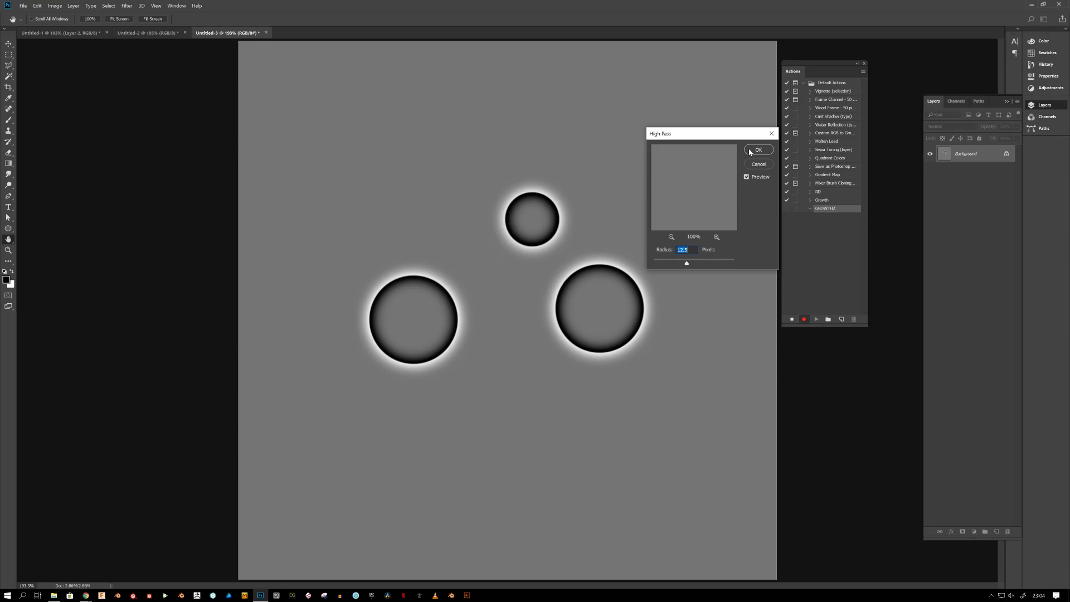
pyautogui.click(758, 149)
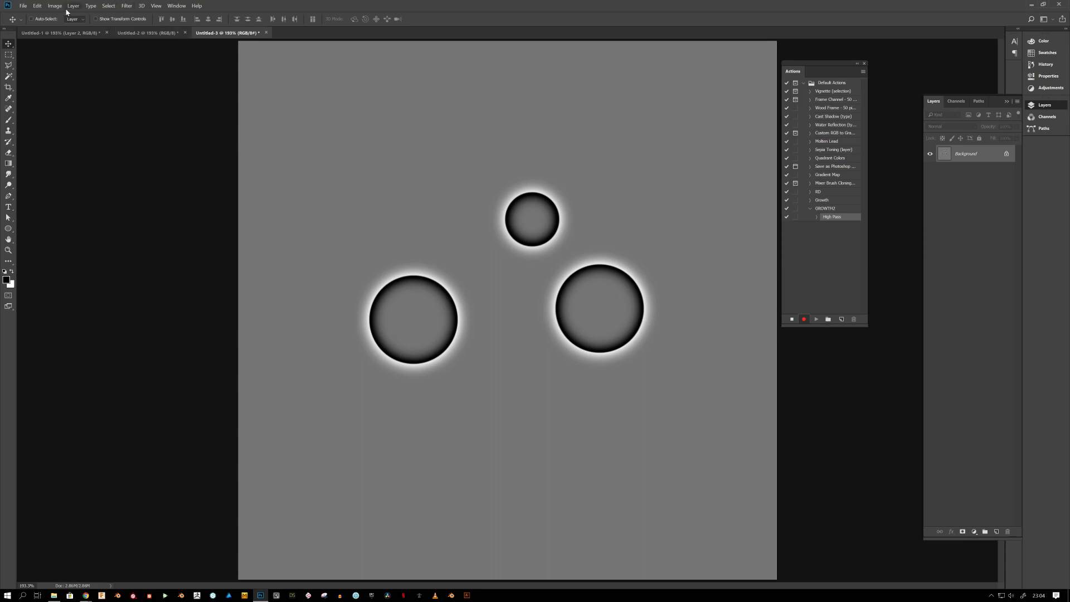
# Apply a Threshold at level 128 to turn the circles into black rings.
pyautogui.click(54, 5)
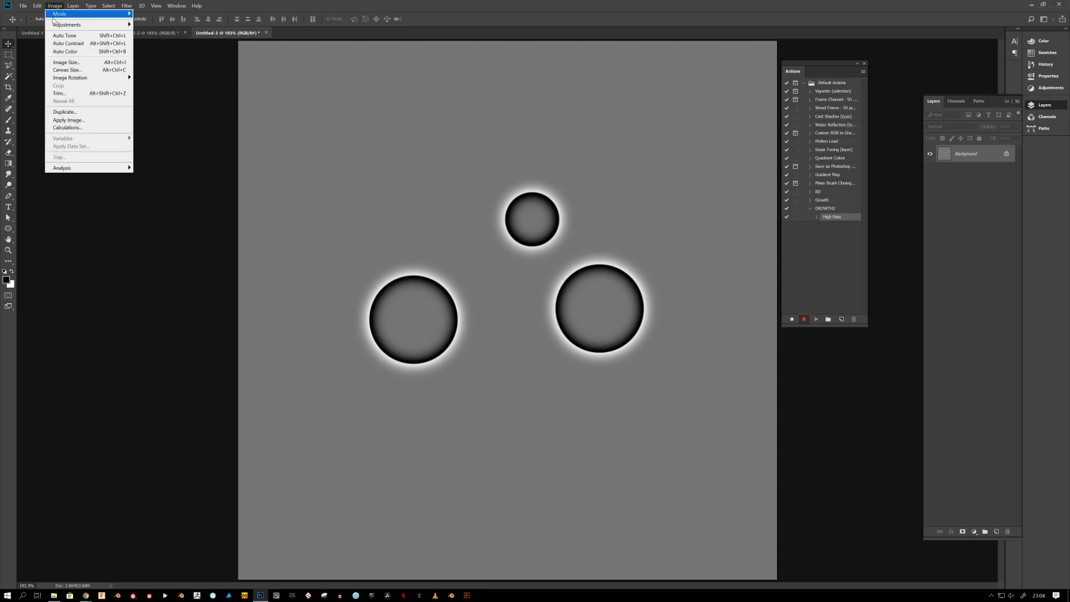
pyautogui.moveTo(66, 24)
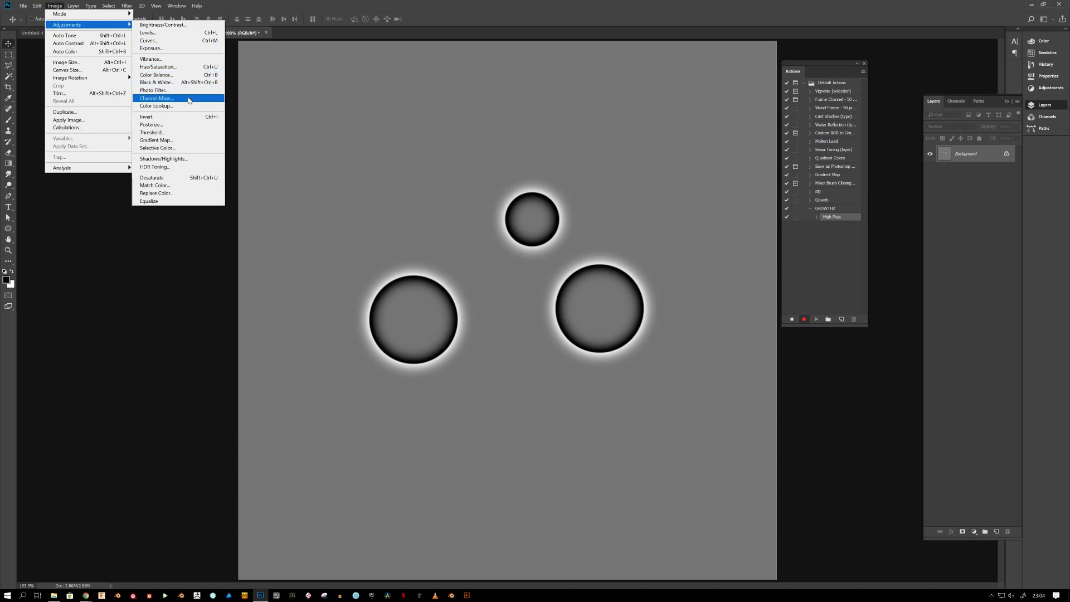
pyautogui.moveTo(174, 116)
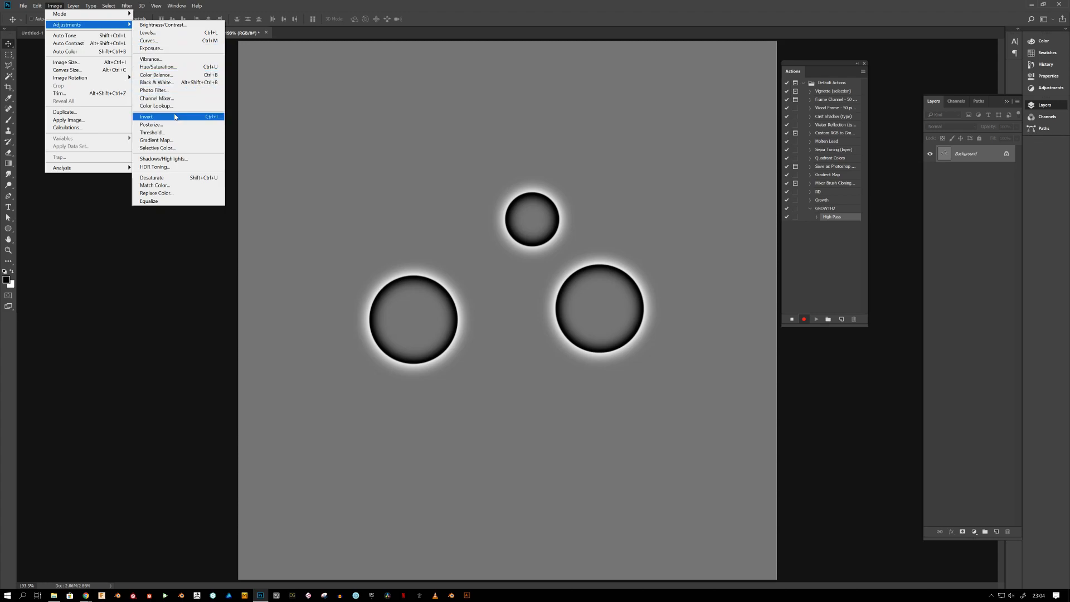
pyautogui.click(151, 133)
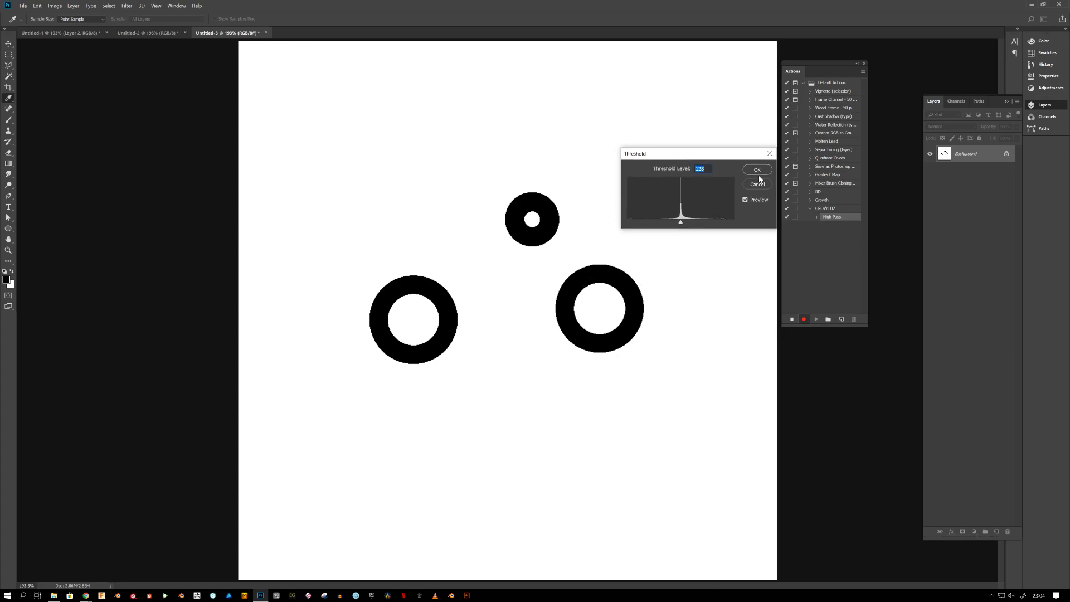
pyautogui.click(756, 169)
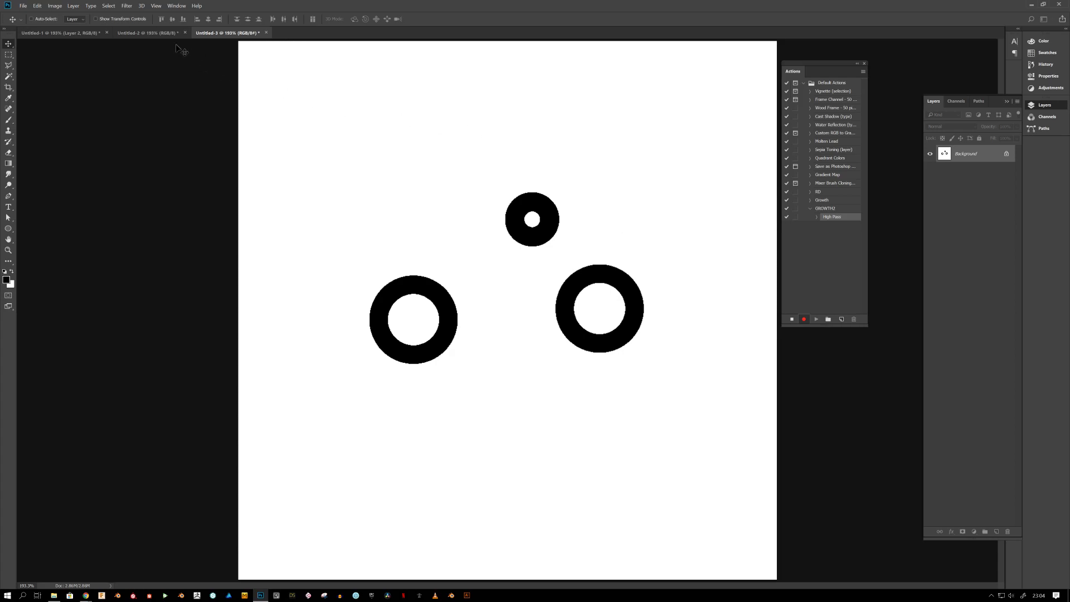
pyautogui.click(125, 6)
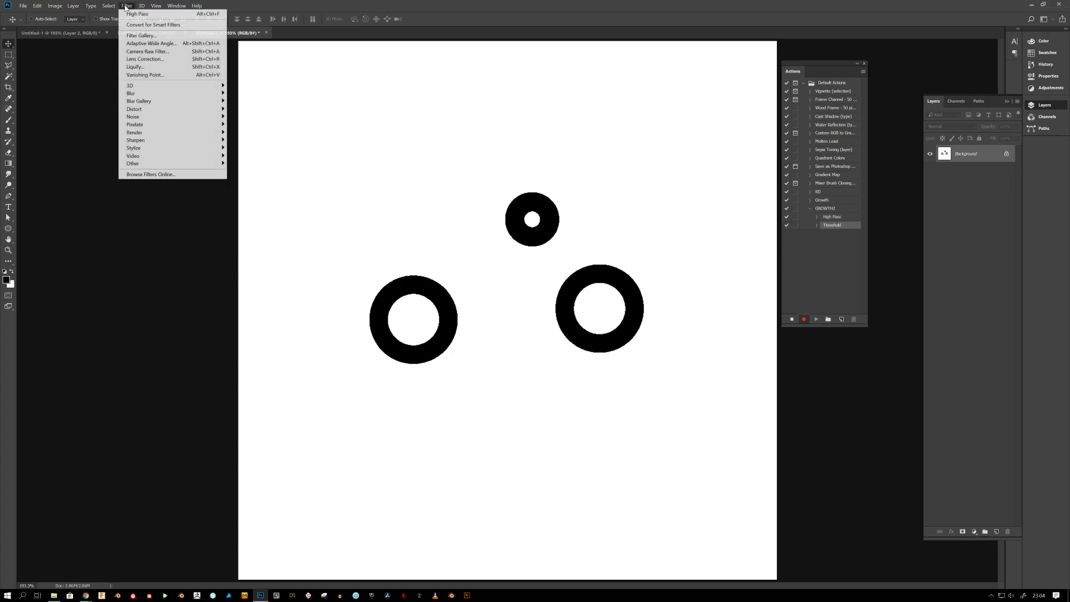
pyautogui.moveTo(131, 93)
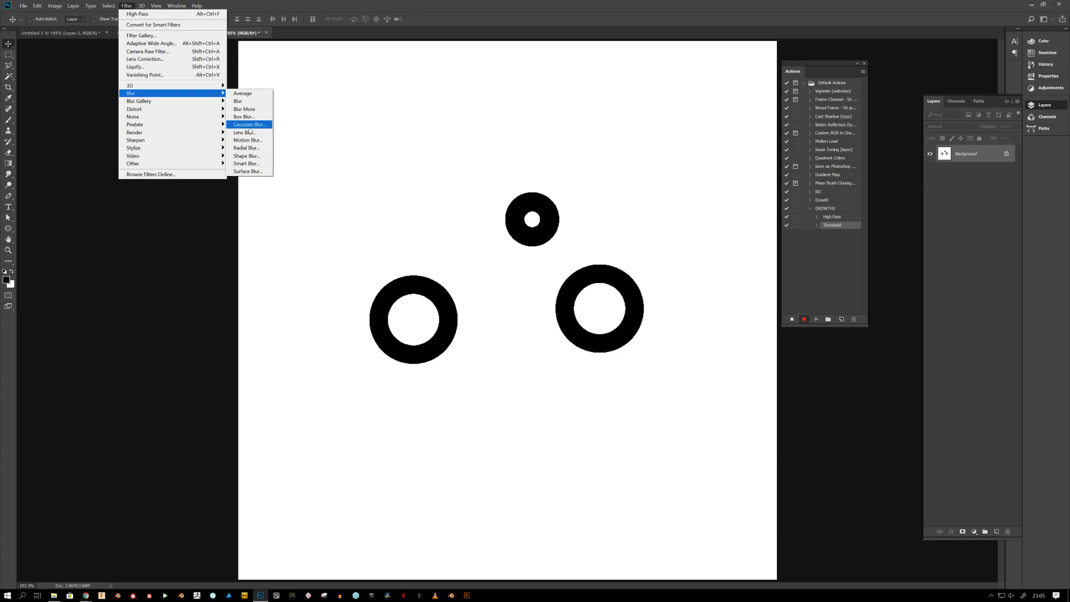
pyautogui.moveTo(252, 130)
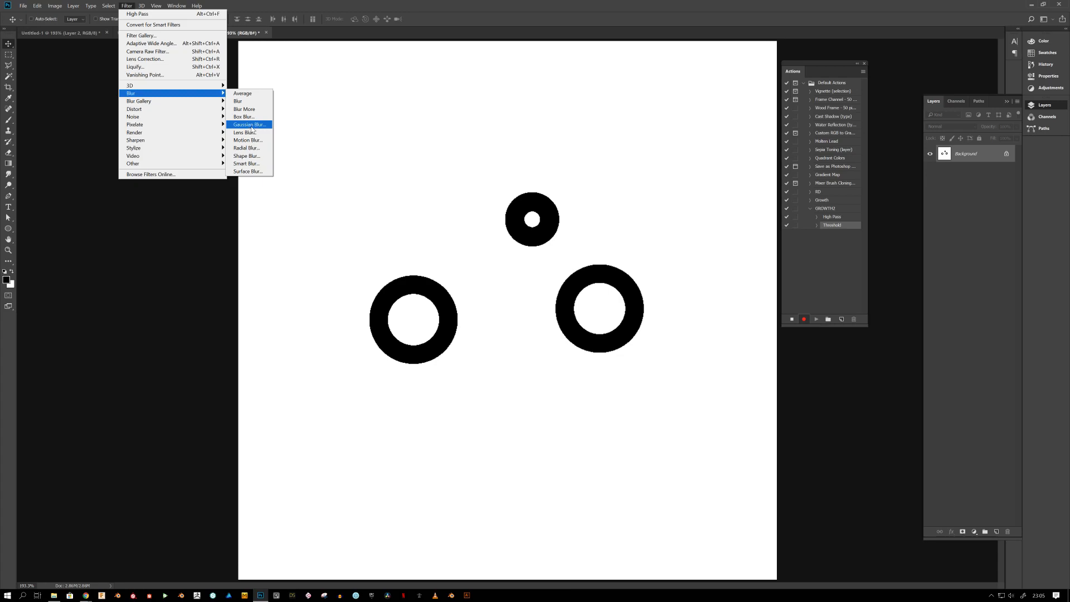
# Apply a Gaussian Blur of about 7.6 pixels, then stop recording the action.
pyautogui.click(248, 124)
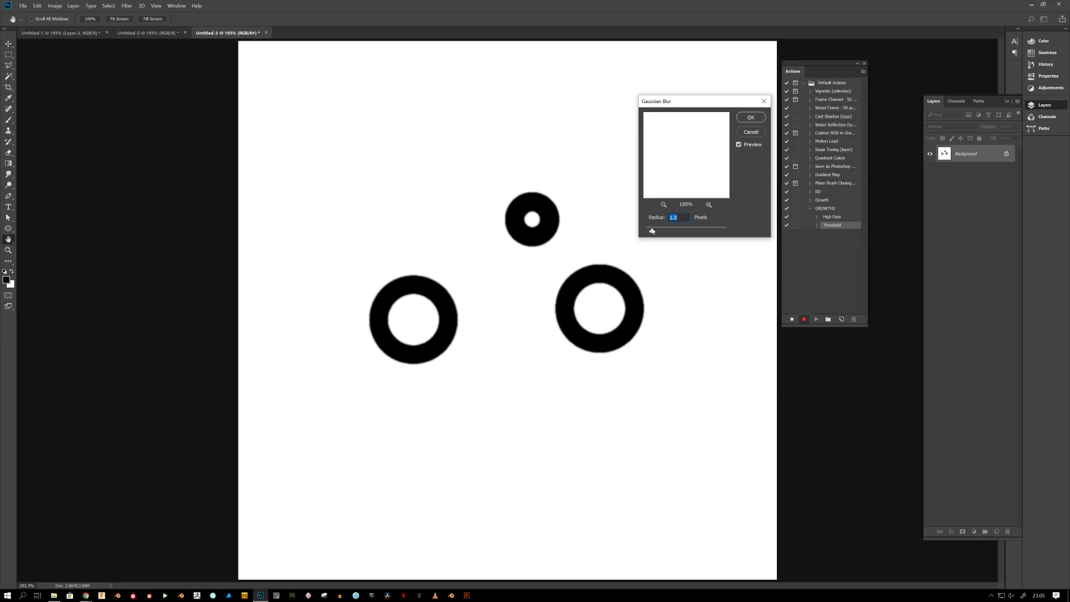
pyautogui.moveTo(652, 226); pyautogui.dragTo(675, 226)
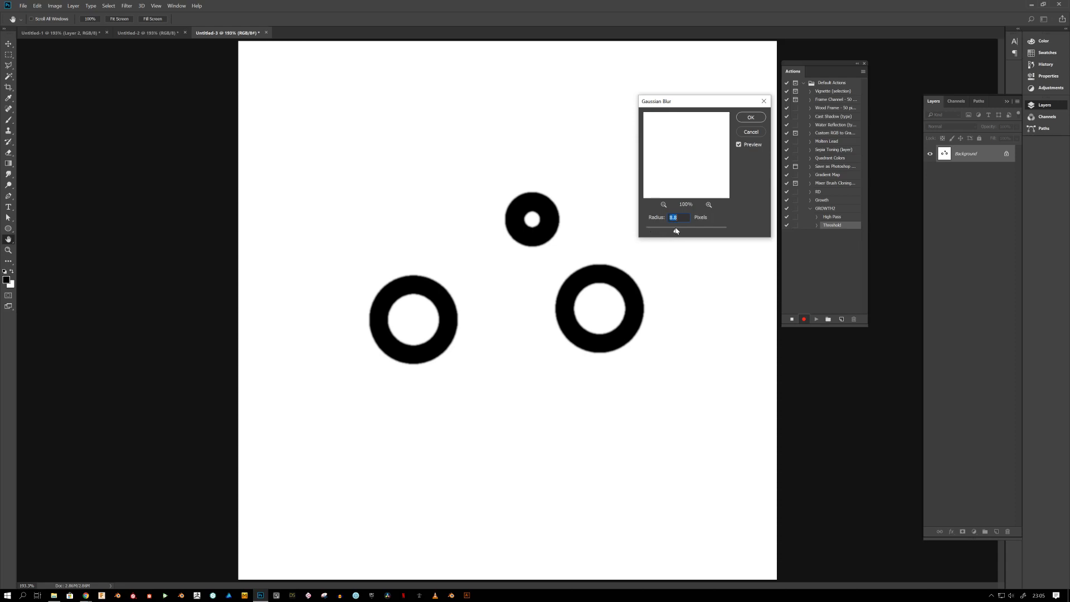
pyautogui.moveTo(675, 230); pyautogui.dragTo(720, 230)
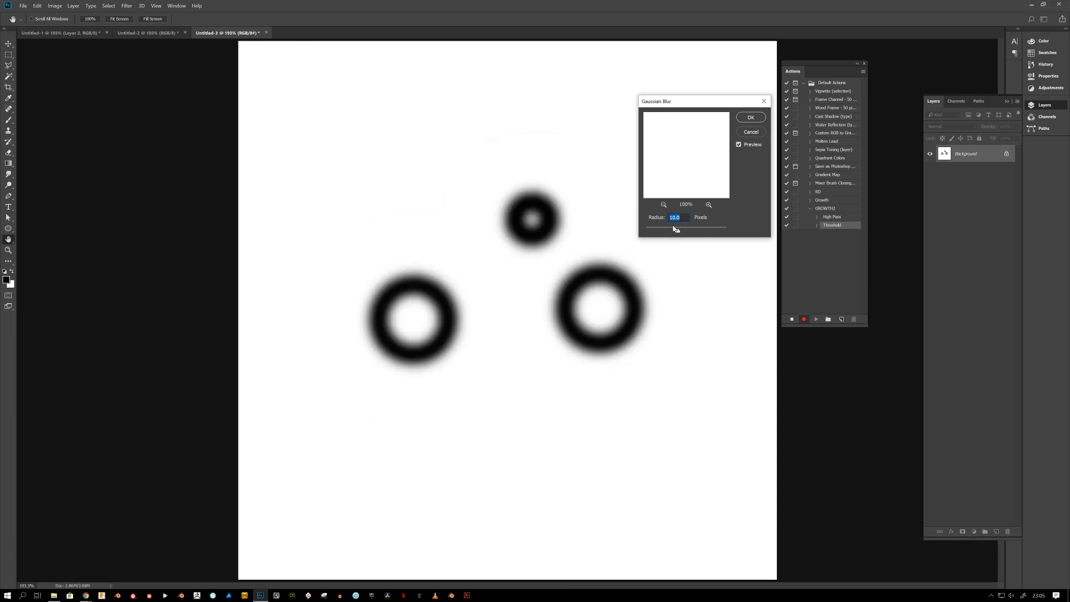
pyautogui.moveTo(686, 227); pyautogui.dragTo(672, 227)
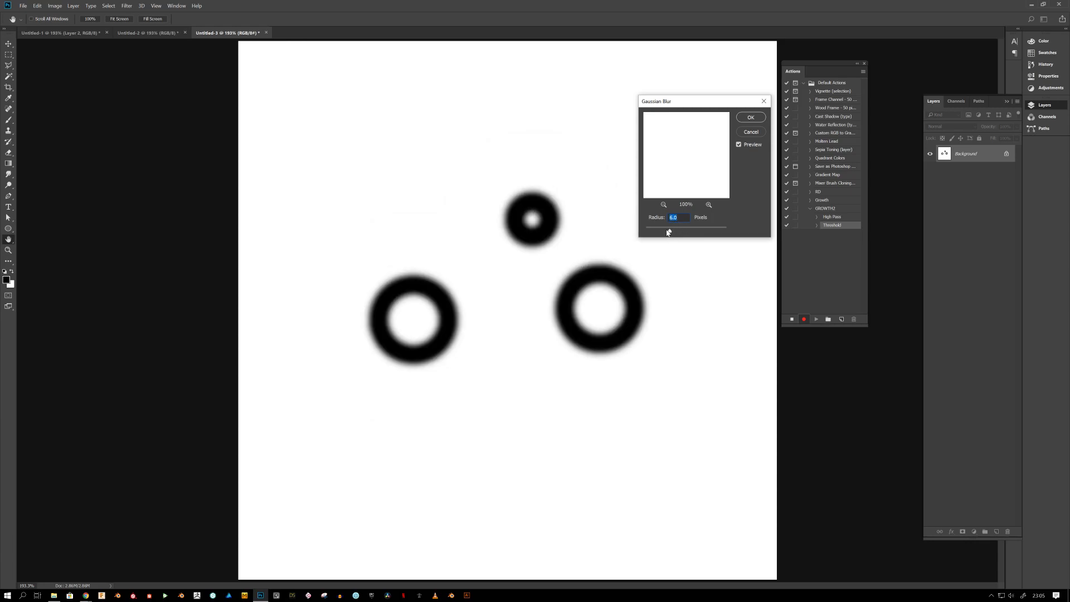
pyautogui.moveTo(669, 230); pyautogui.dragTo(676, 230)
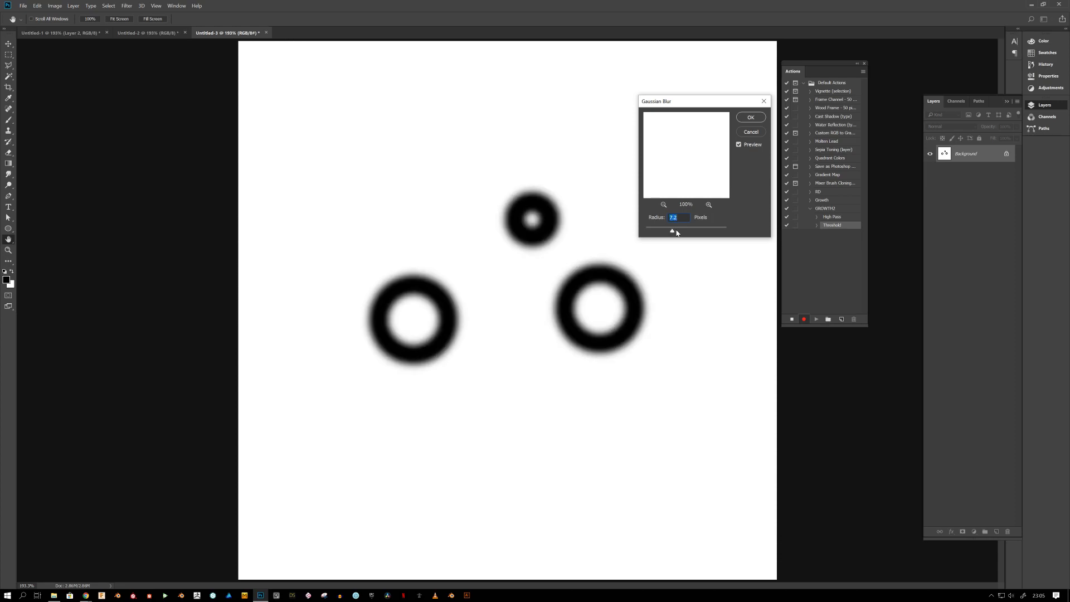
pyautogui.moveTo(674, 231); pyautogui.dragTo(677, 231)
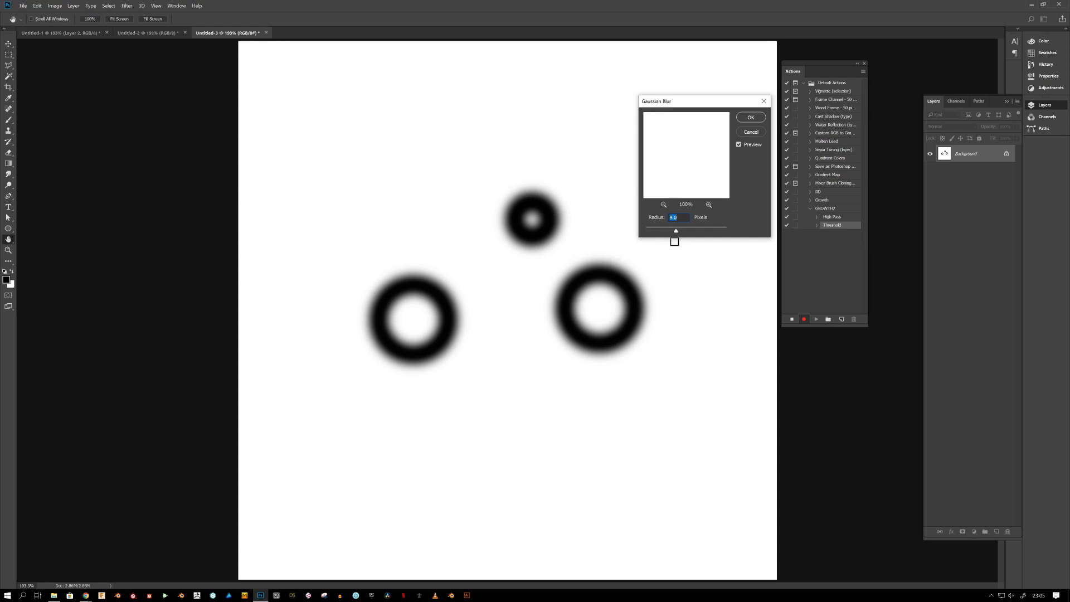
pyautogui.moveTo(677, 230); pyautogui.dragTo(672, 230)
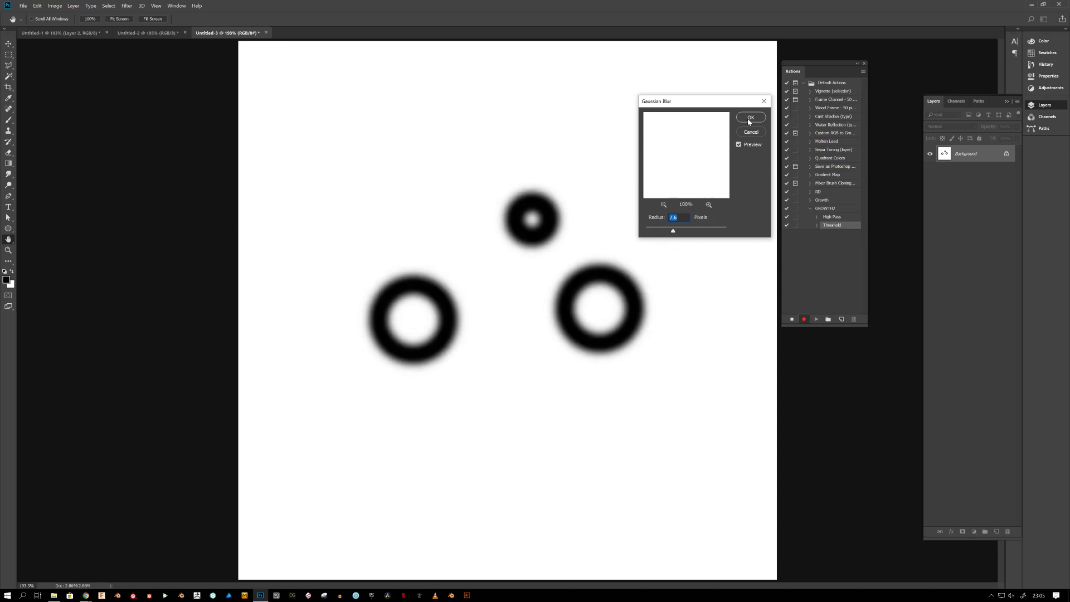
pyautogui.click(750, 116)
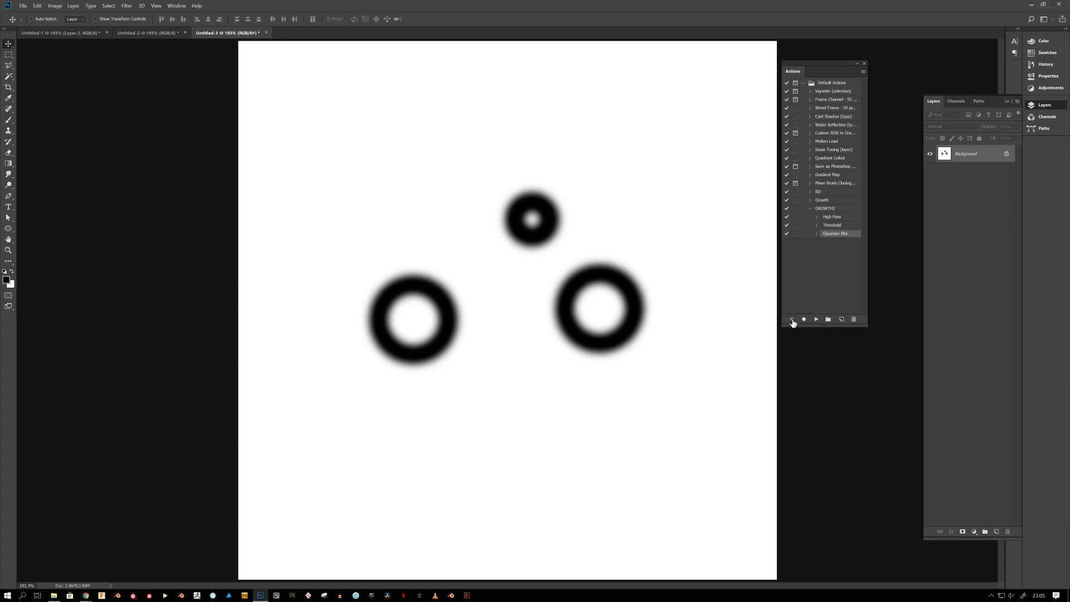
pyautogui.click(812, 208)
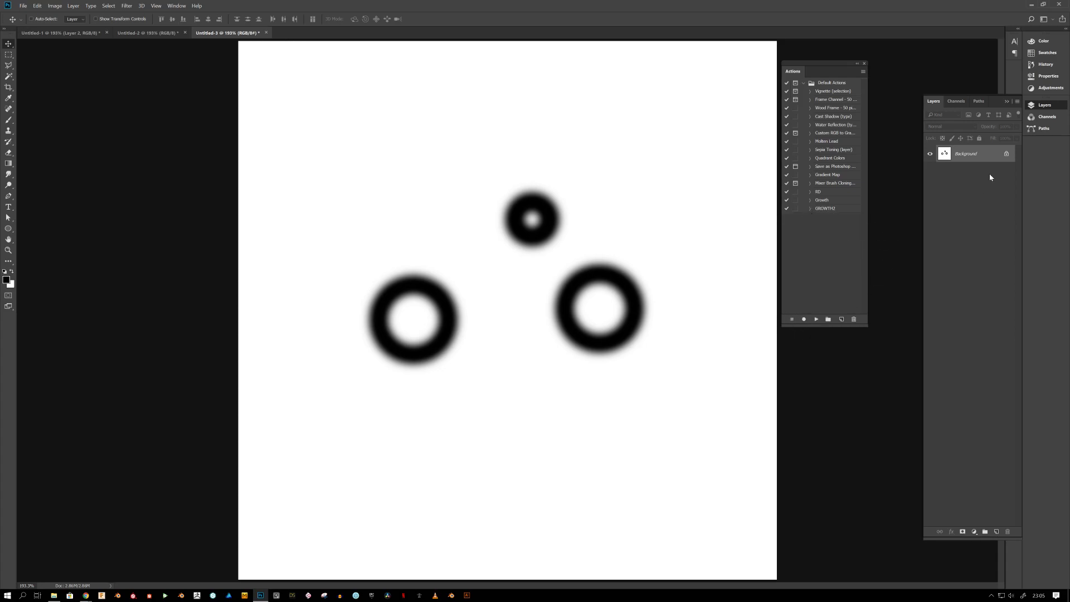
pyautogui.moveTo(610, 252)
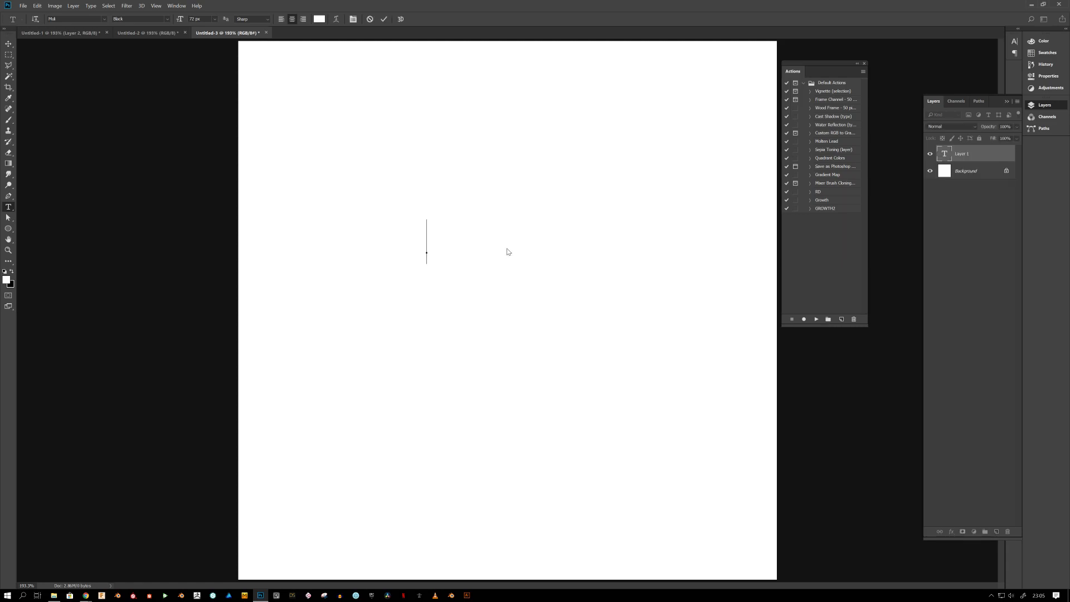
# Start a new text layer on the canvas for the large letter X.
pyautogui.click(318, 18)
pyautogui.write('X')
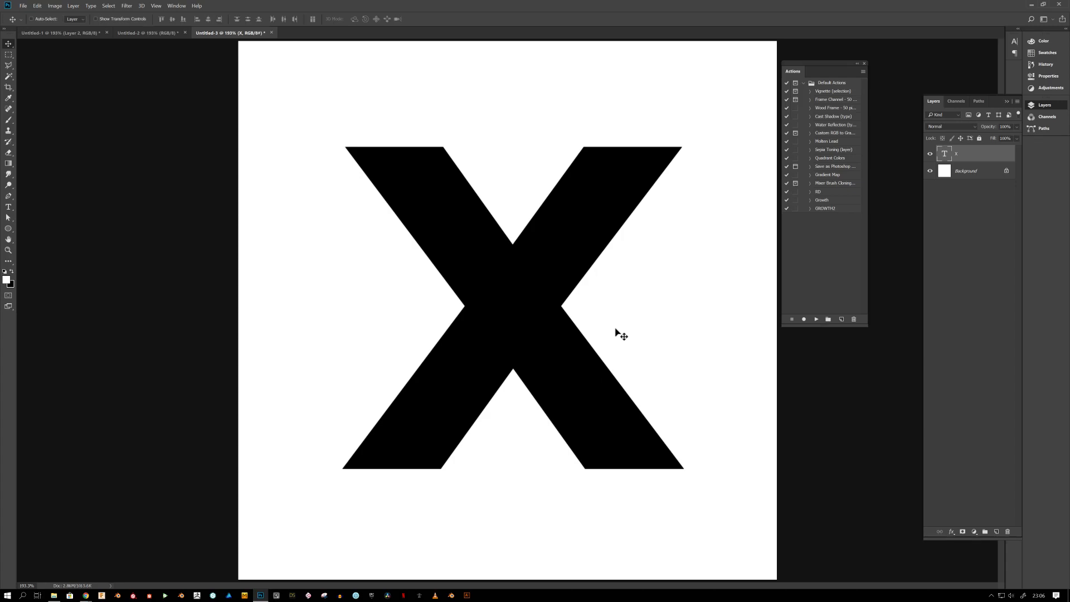
pyautogui.moveTo(653, 177)
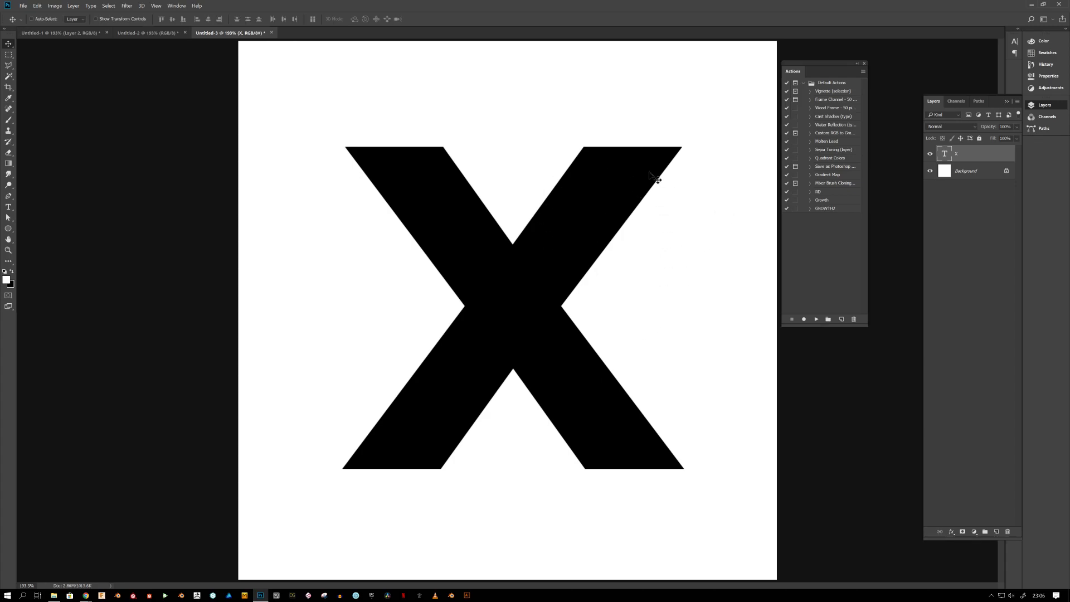
pyautogui.moveTo(612, 282)
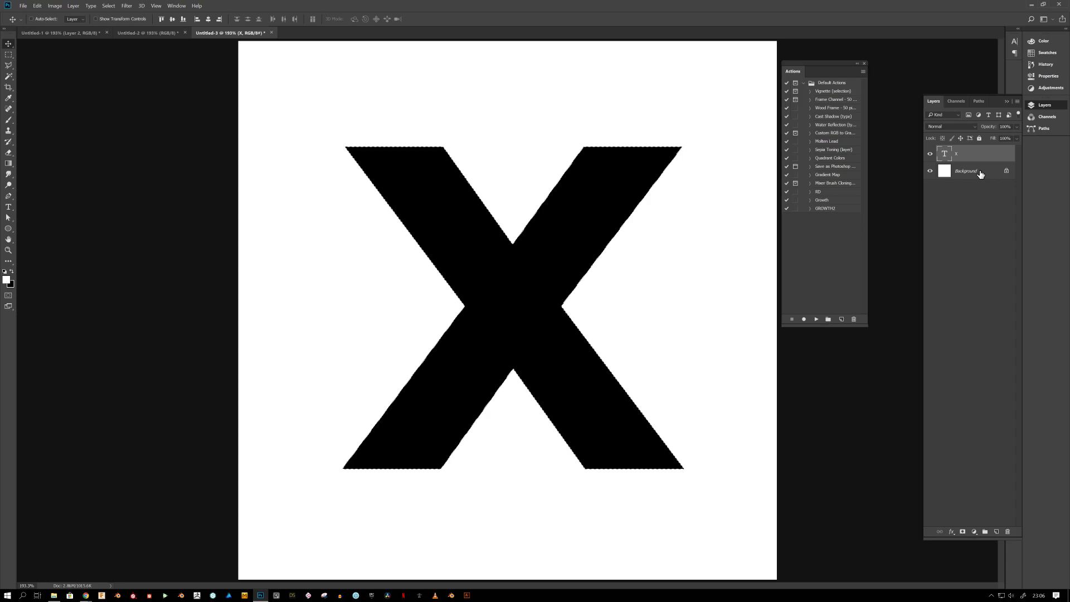
# Select the background layer and the growth action, then play it repeatedly on the X.
pyautogui.click(966, 170)
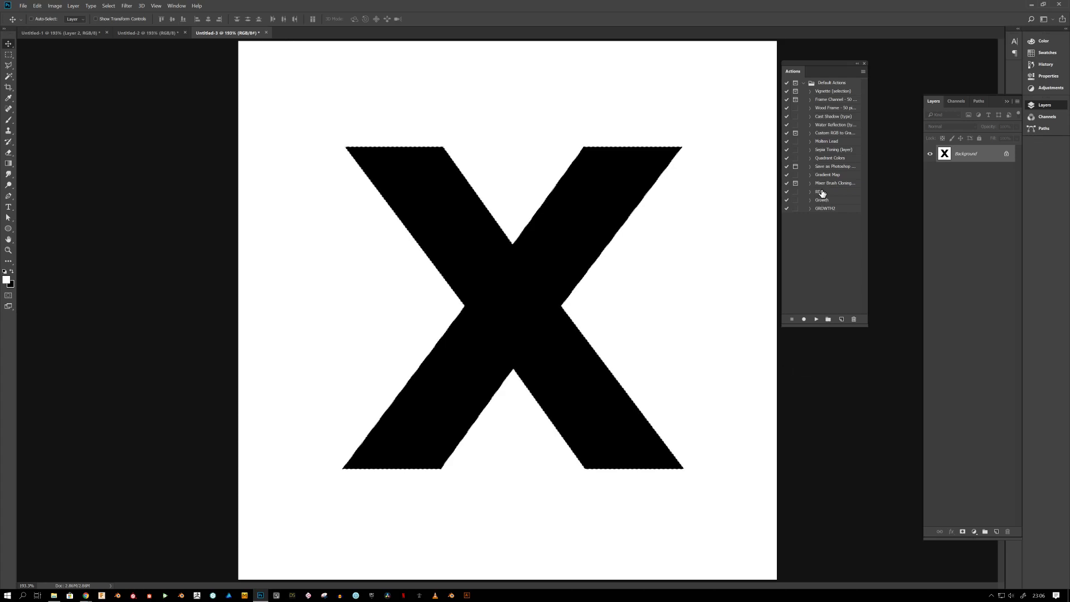
pyautogui.click(824, 208)
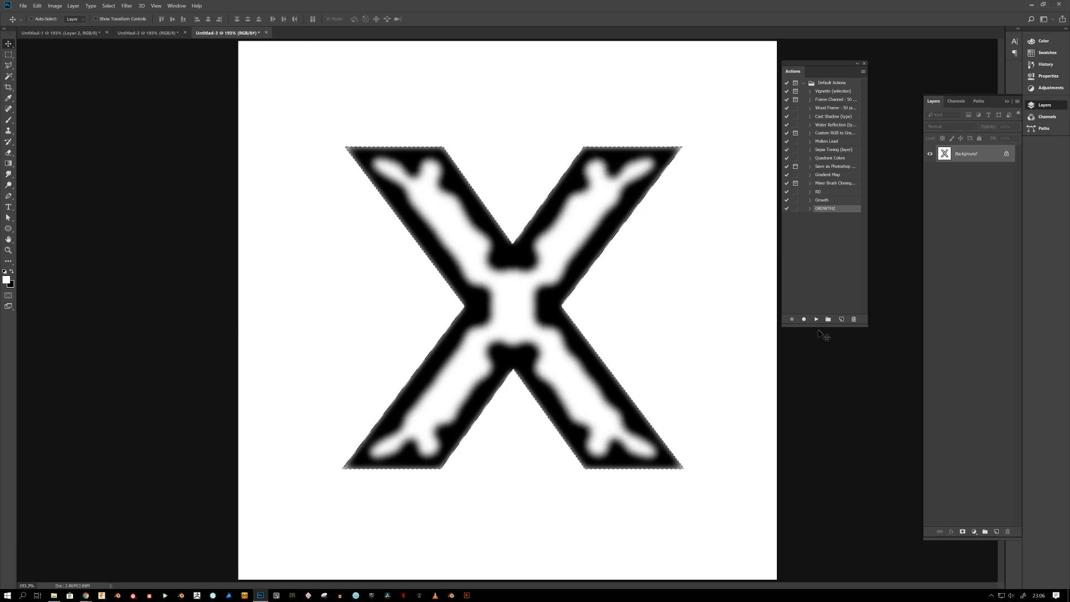
pyautogui.click(815, 319)
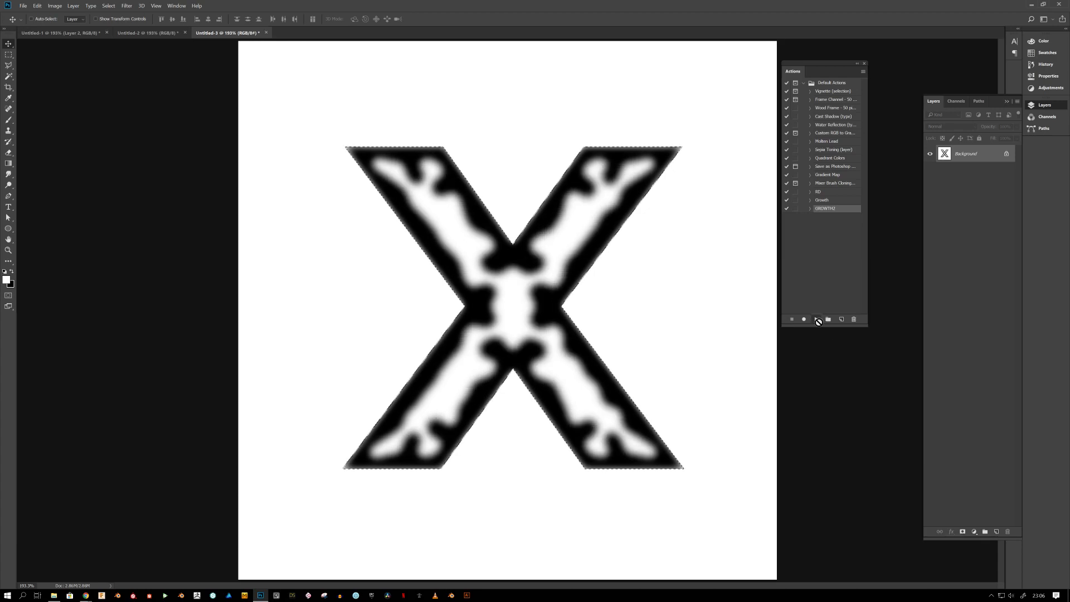
pyautogui.click(815, 319)
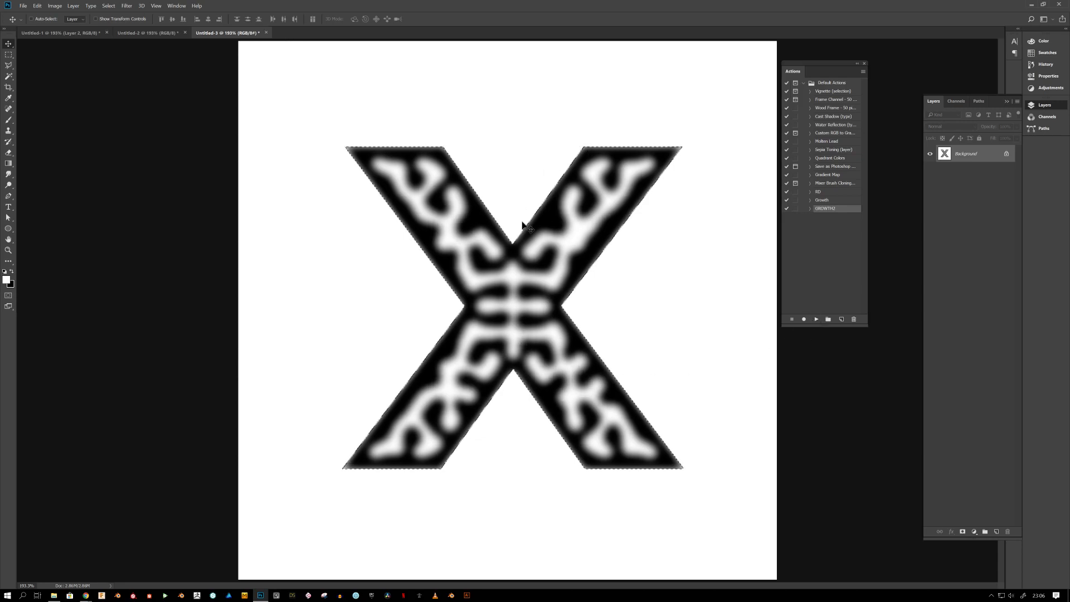
pyautogui.moveTo(502, 294)
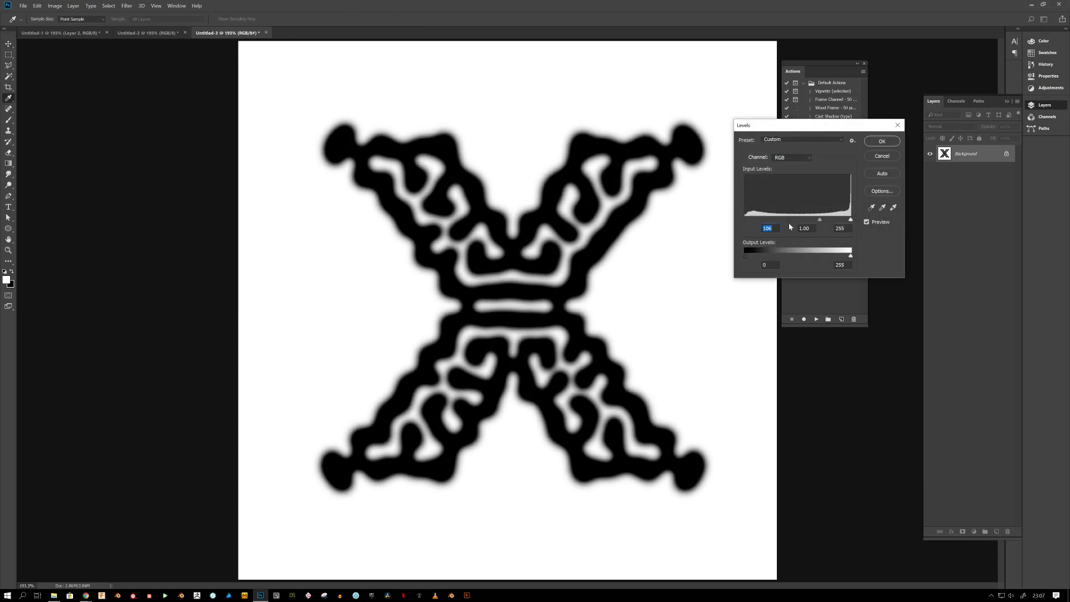
# Pull the Levels input sliders together so the pattern becomes solid black shapes.
pyautogui.moveTo(850, 219); pyautogui.dragTo(830, 219)
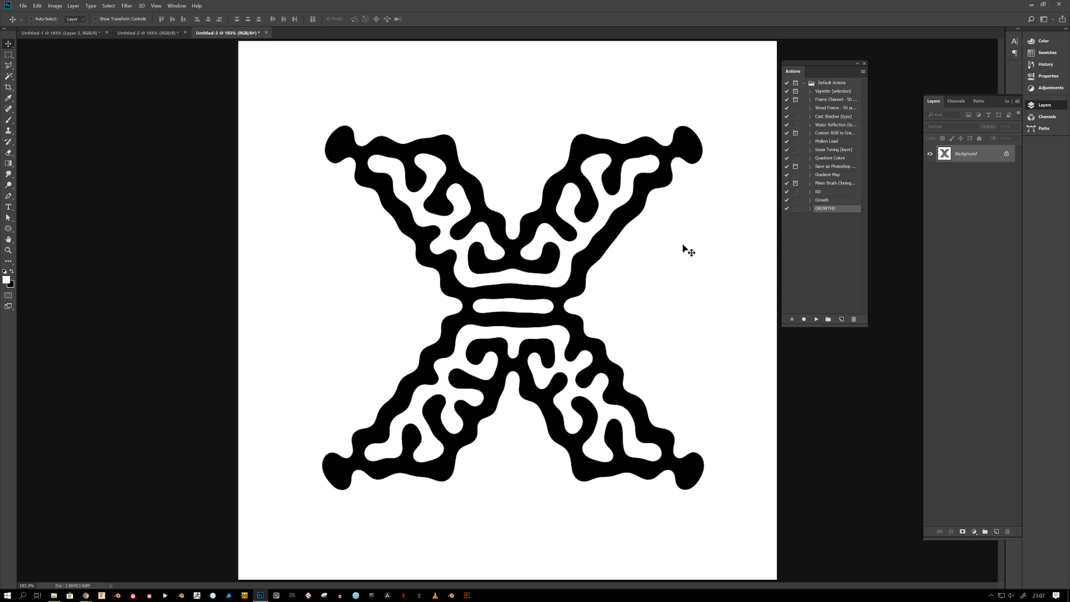
pyautogui.moveTo(505, 274)
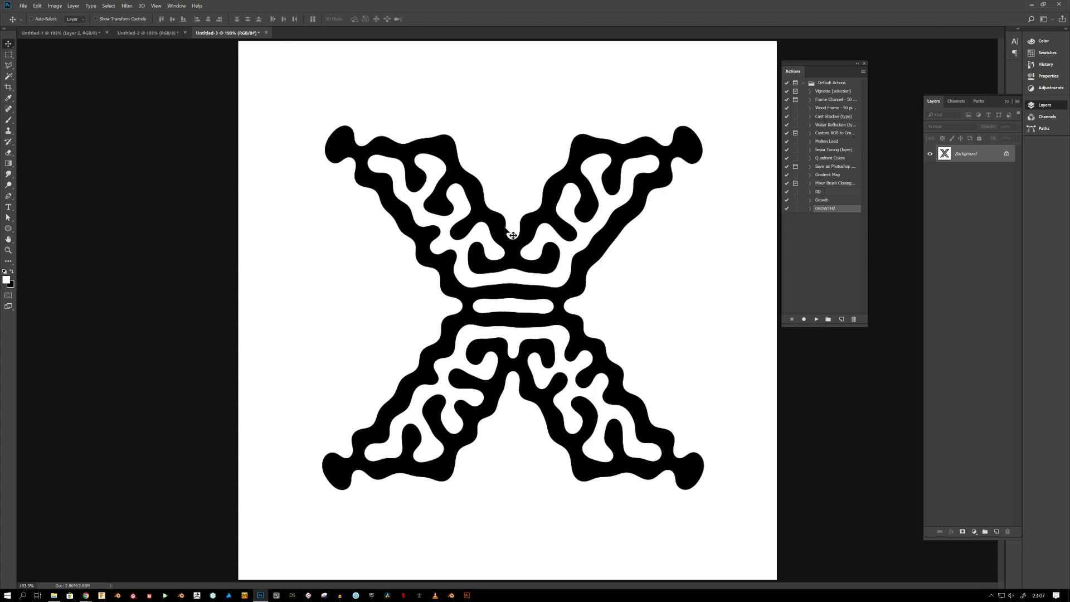
pyautogui.moveTo(541, 258)
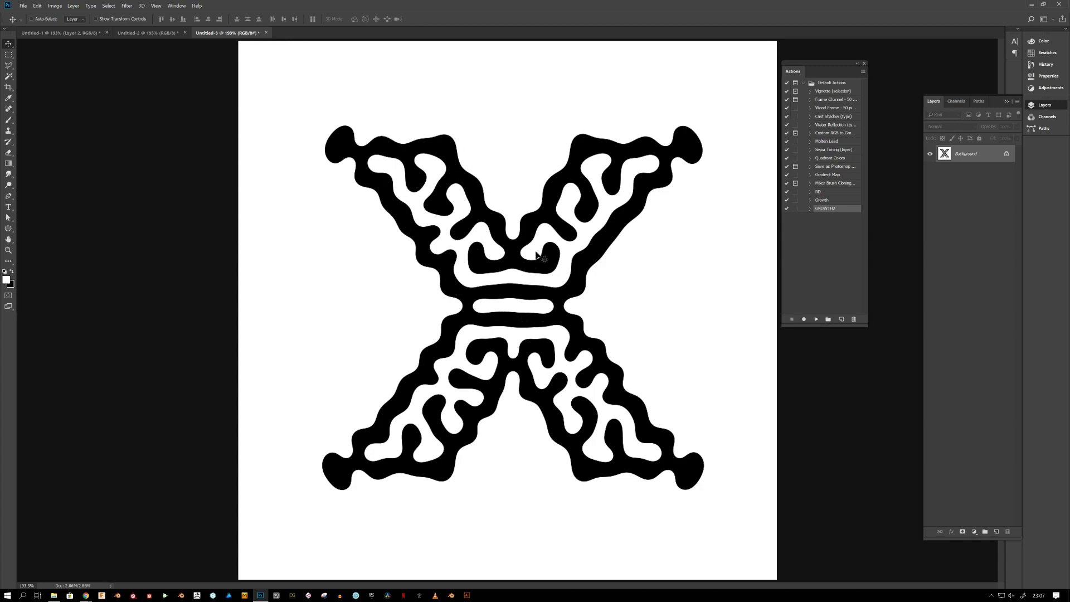
# Select the black shapes, add a Solid Color fill layer, and set its colour to white.
pyautogui.click(9, 76)
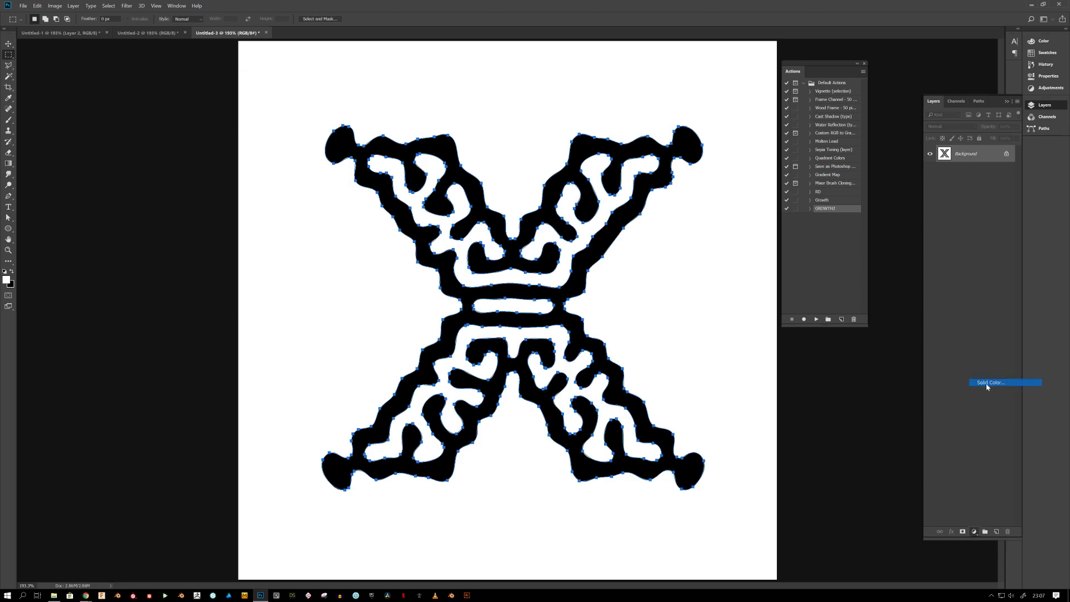
pyautogui.click(988, 382)
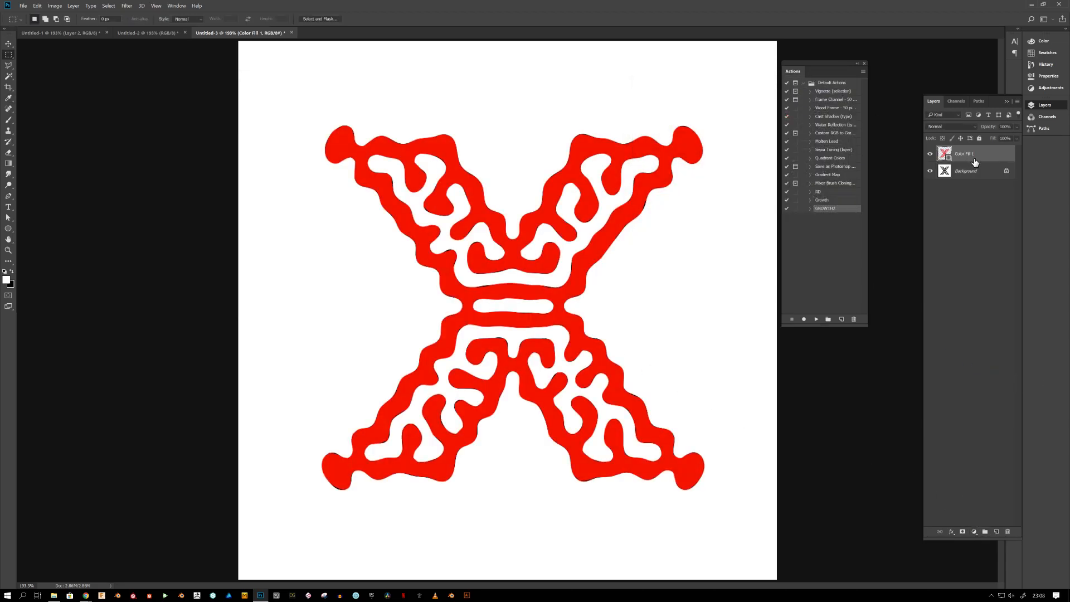
pyautogui.click(965, 171)
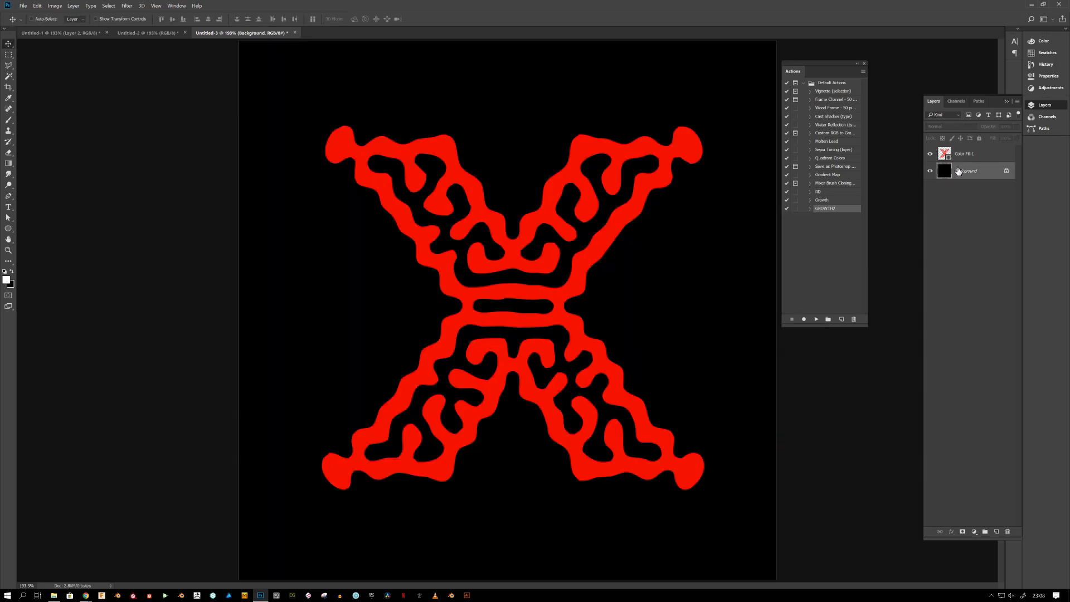
pyautogui.doubleClick(944, 153)
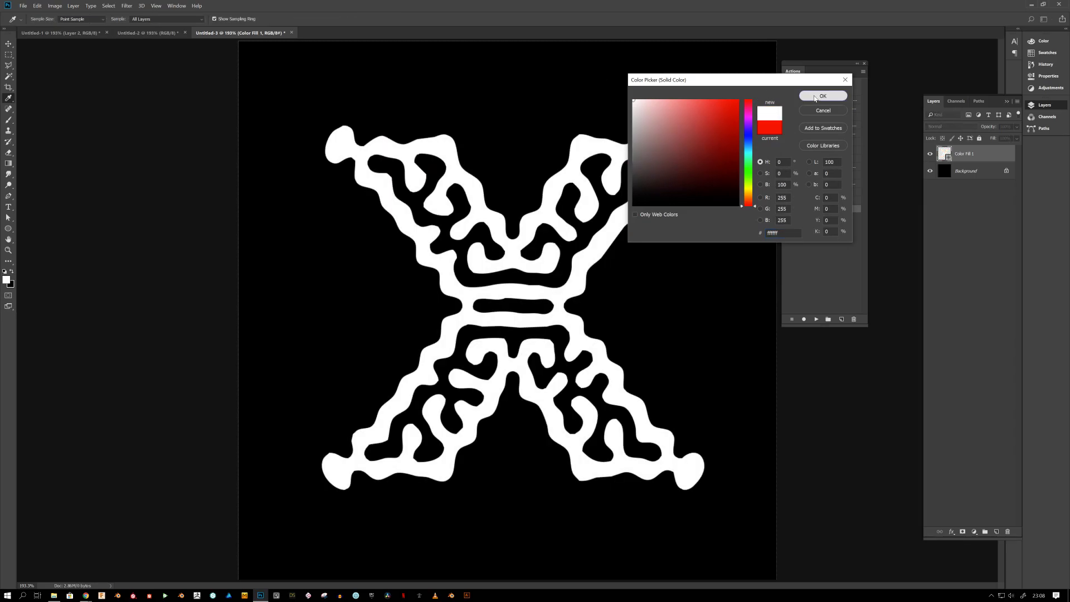
pyautogui.click(823, 96)
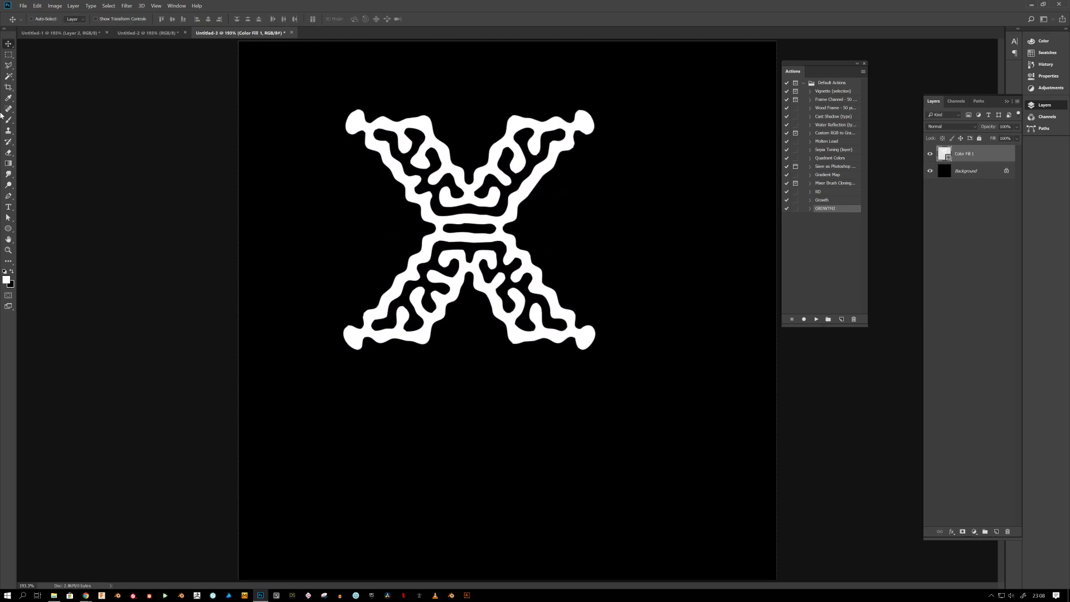
pyautogui.moveTo(148, 33)
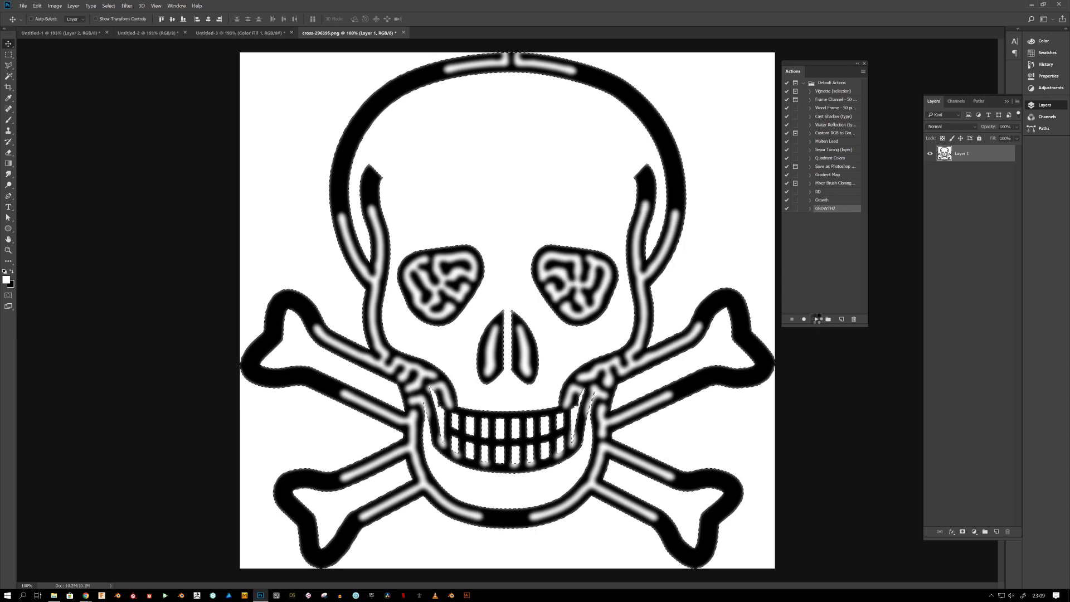
pyautogui.moveTo(817, 319)
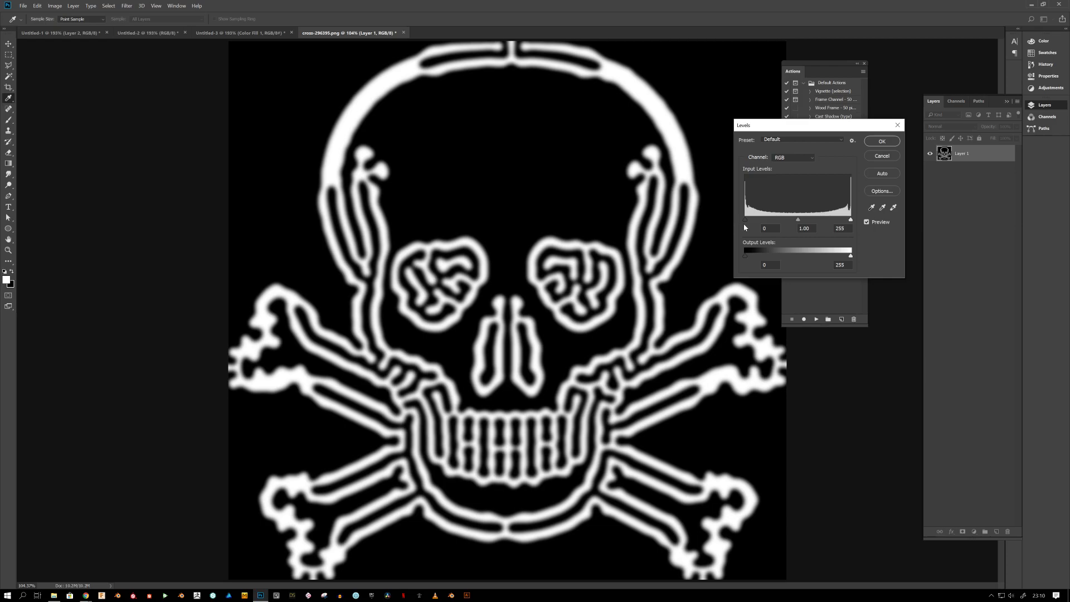
# Drag the Levels black input to about 112 and white to about 148.
pyautogui.moveTo(745, 219); pyautogui.dragTo(786, 220)
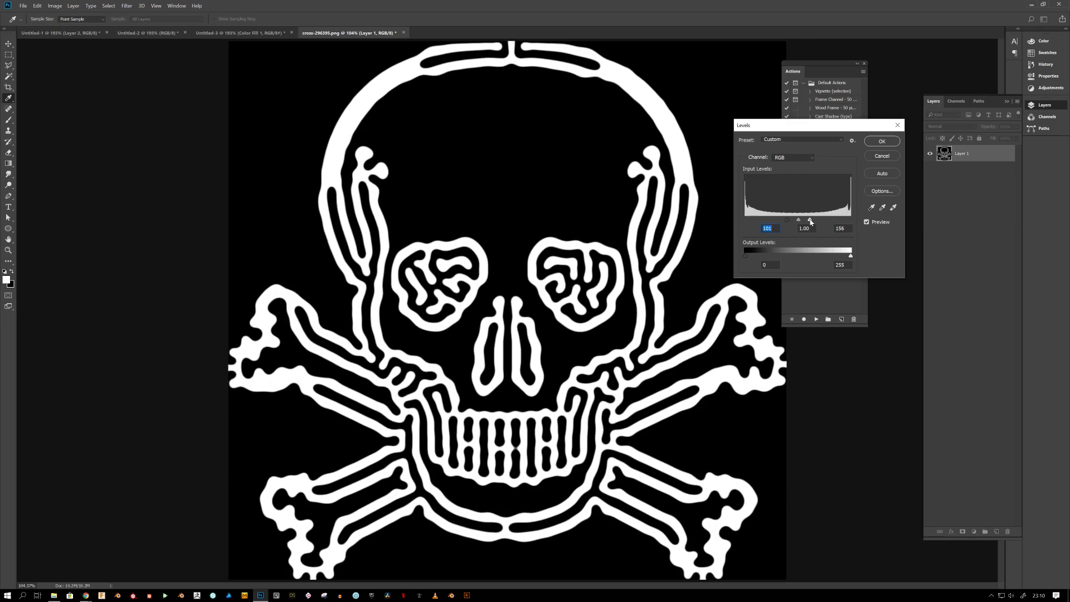
pyautogui.moveTo(809, 220); pyautogui.dragTo(805, 219)
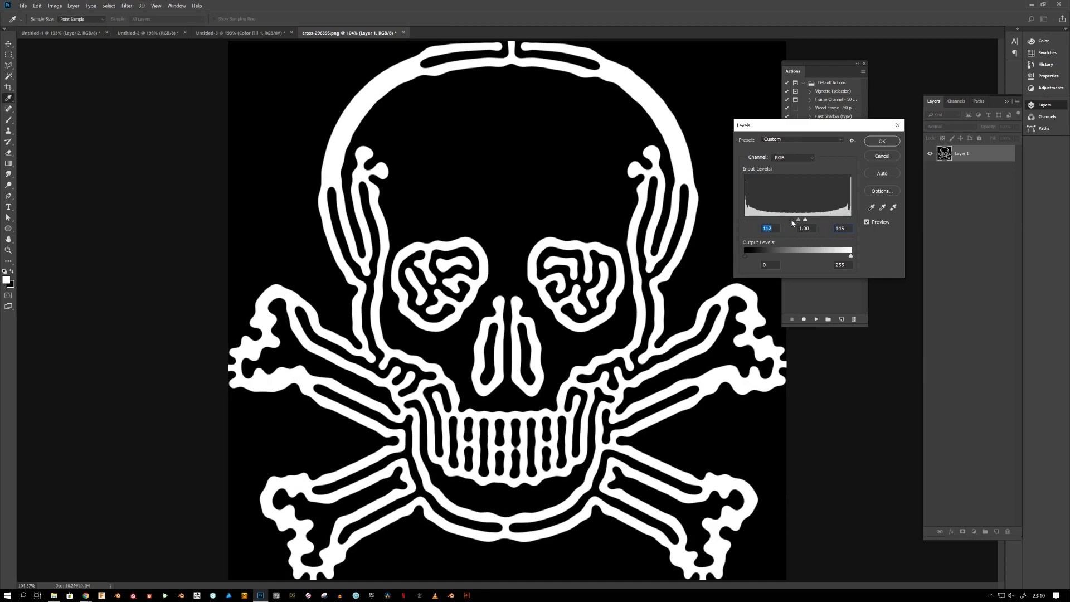